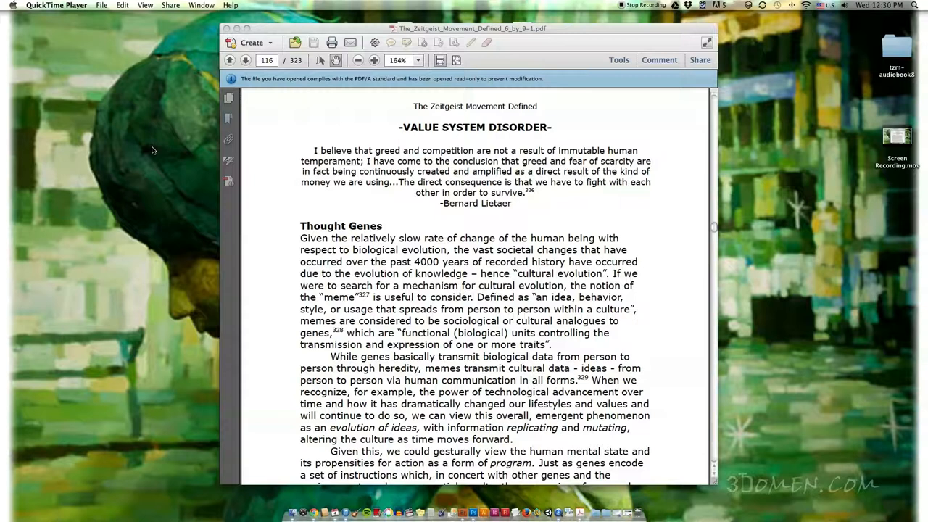
{"action": "mouse_move", "coordinate": [510, 229]}
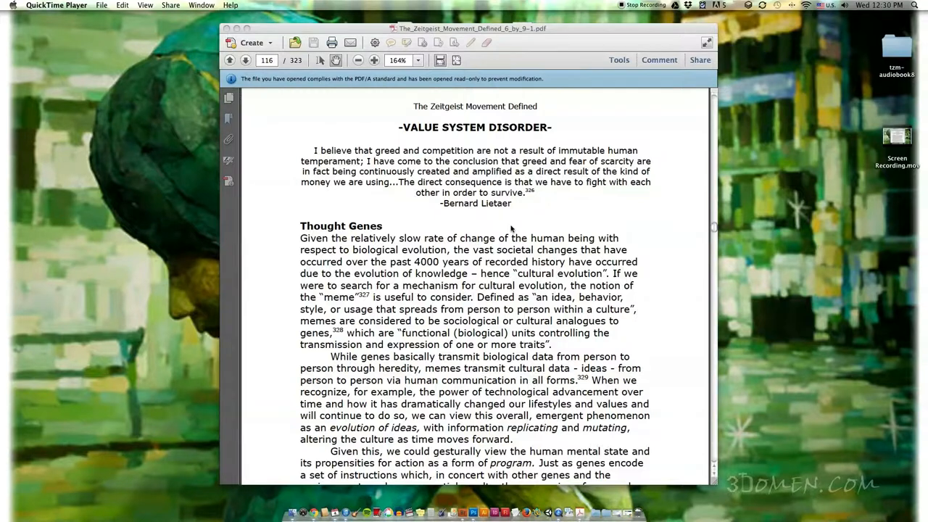
{"action": "scroll", "scroll_direction": "down", "scroll_amount": 3}
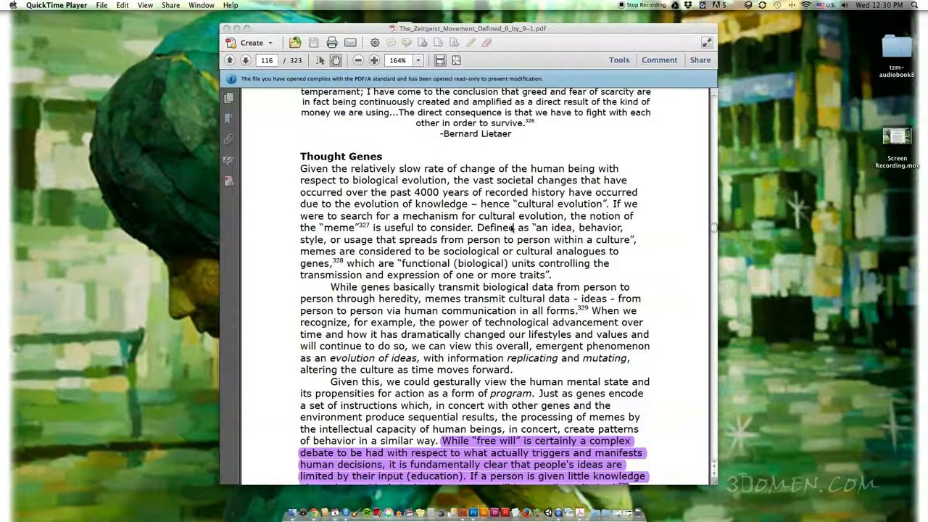
{"action": "scroll", "scroll_direction": "down", "scroll_amount": 3}
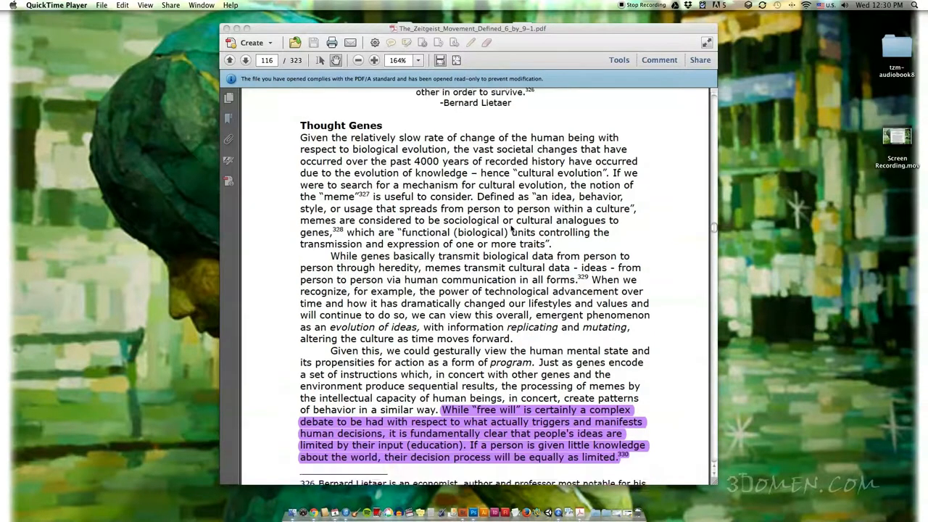
{"action": "scroll", "scroll_direction": "down", "scroll_amount": 3}
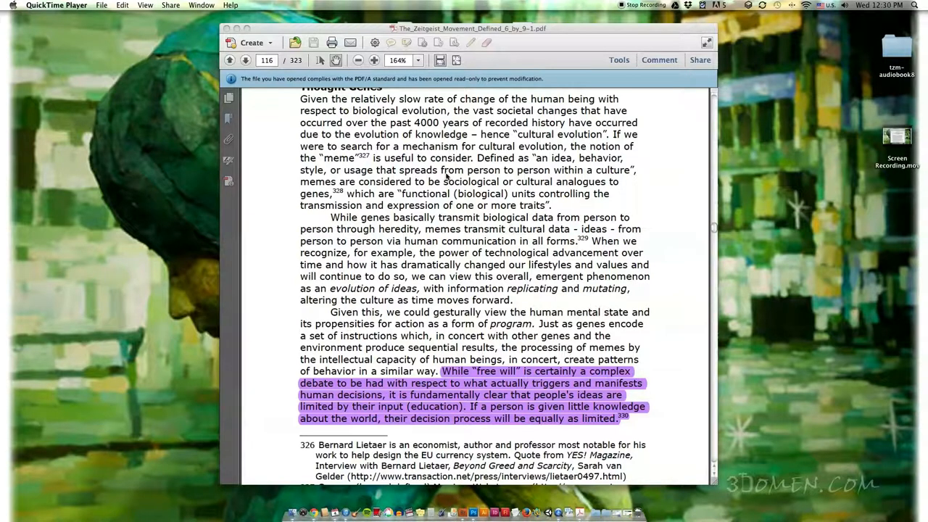
{"action": "mouse_move", "coordinate": [679, 159]}
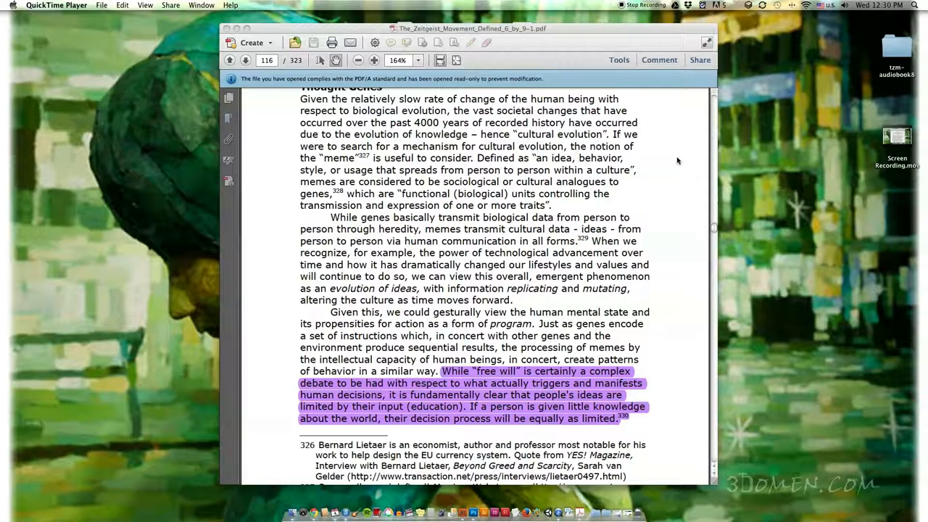
{"action": "scroll", "scroll_direction": "down", "scroll_amount": 3}
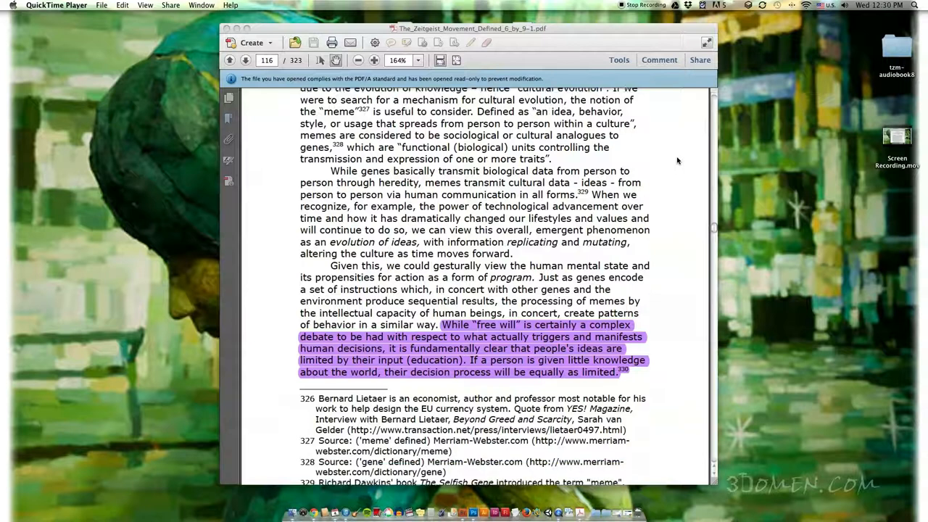
{"action": "scroll", "scroll_direction": "down", "scroll_amount": 3}
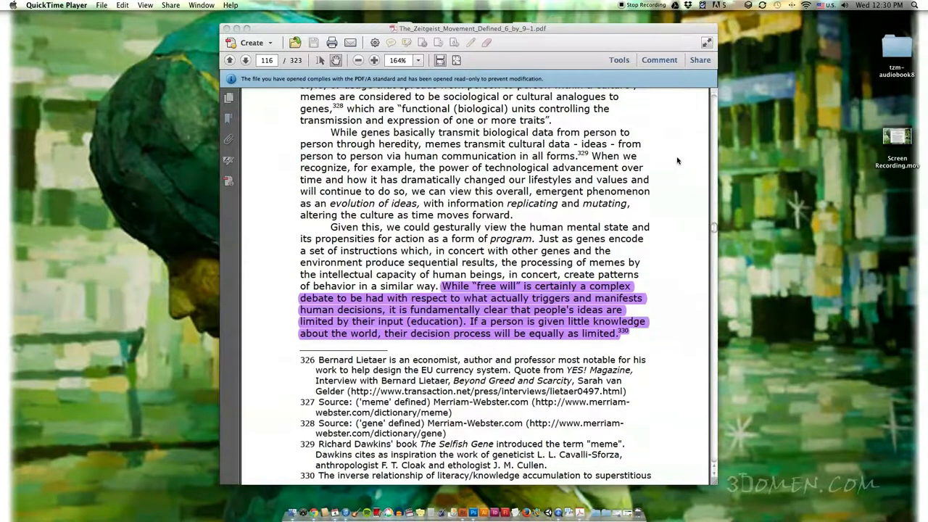
{"action": "scroll", "scroll_direction": "down", "scroll_amount": 3}
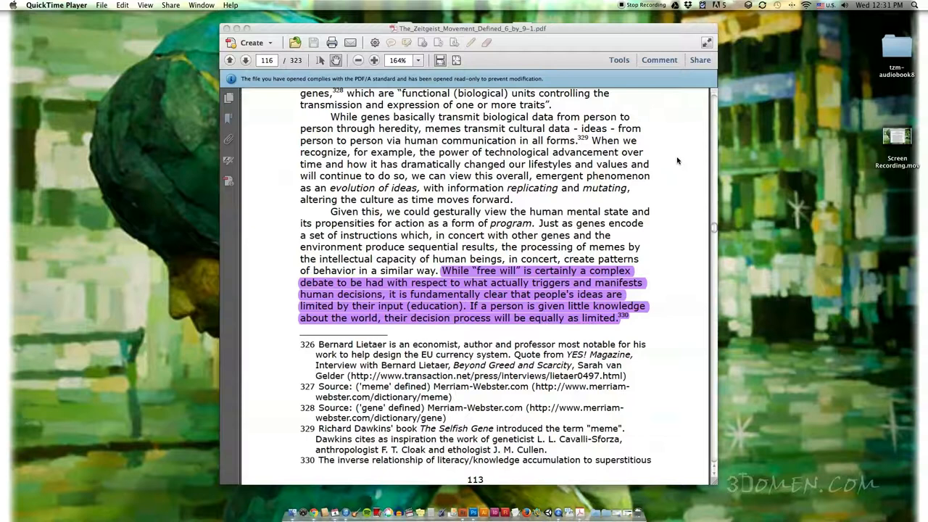
{"action": "scroll", "scroll_direction": "down", "scroll_amount": 3}
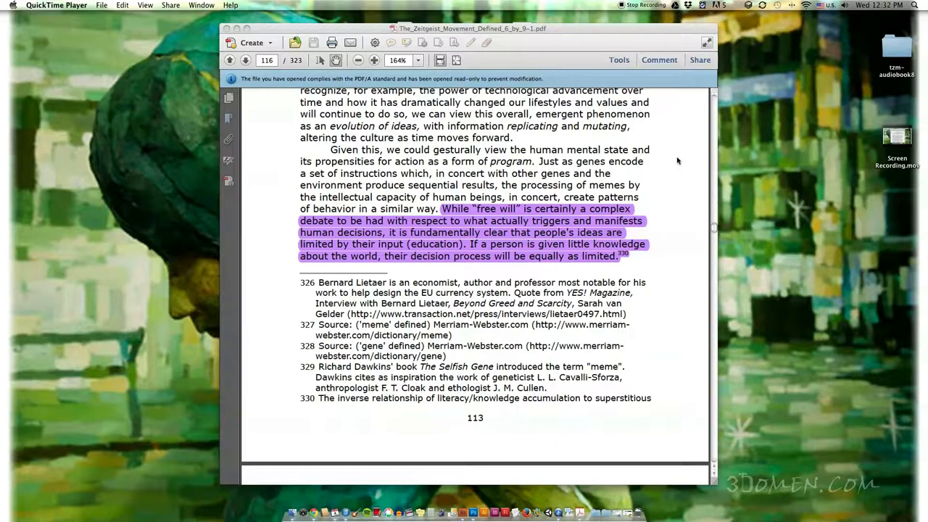
{"action": "mouse_move", "coordinate": [689, 177]}
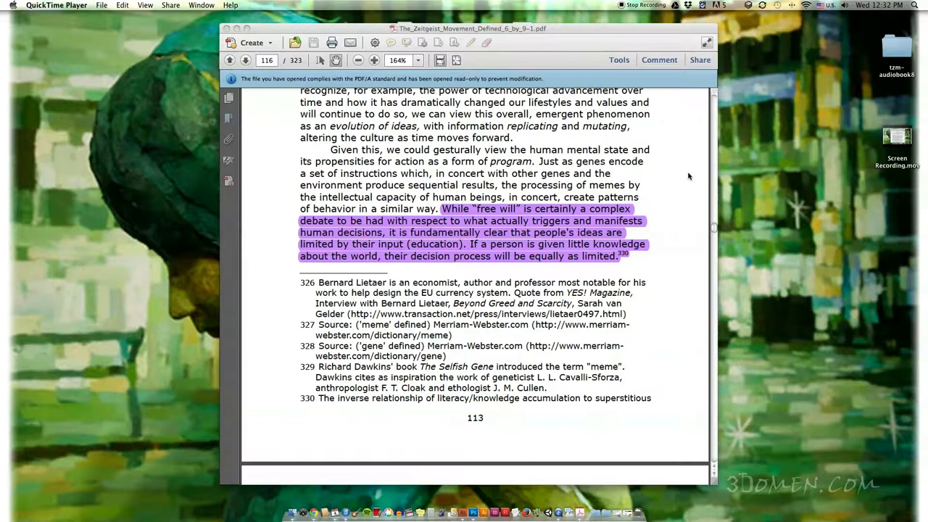
{"action": "scroll", "scroll_direction": "down", "scroll_amount": 3}
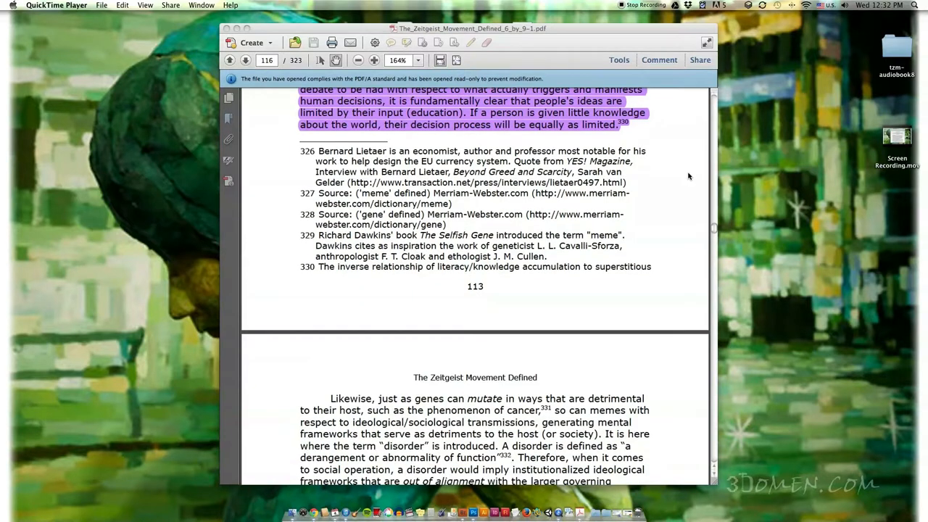
{"action": "scroll", "scroll_direction": "down", "scroll_amount": 3}
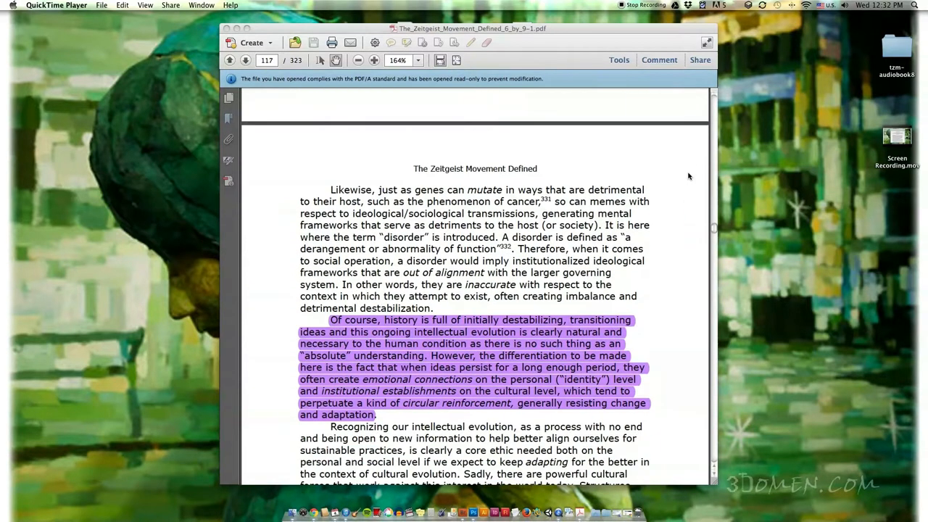
{"action": "scroll", "scroll_direction": "down", "scroll_amount": 3}
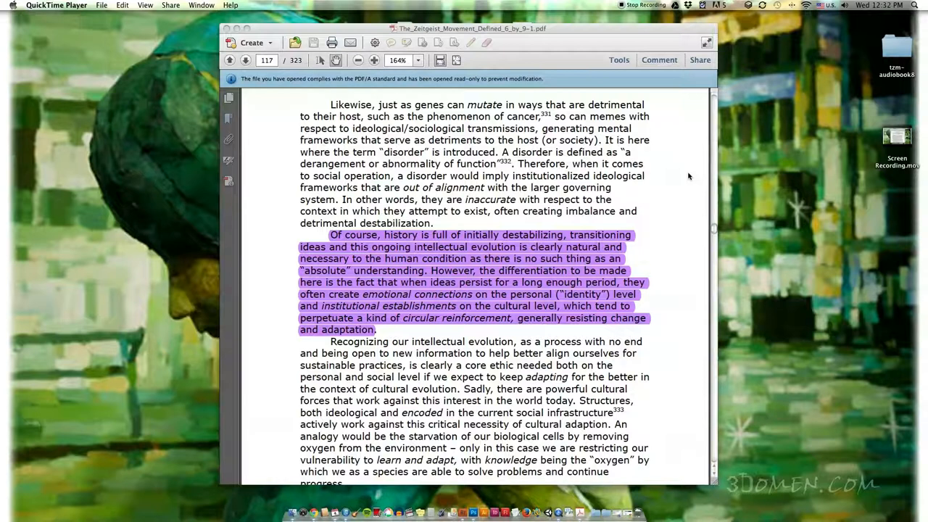
{"action": "mouse_move", "coordinate": [681, 176]}
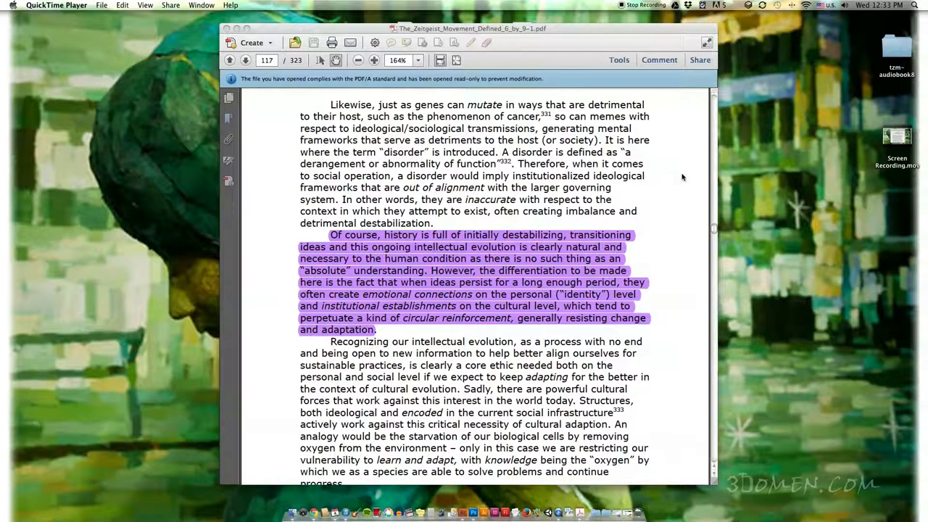
{"action": "scroll", "scroll_direction": "down", "scroll_amount": 3}
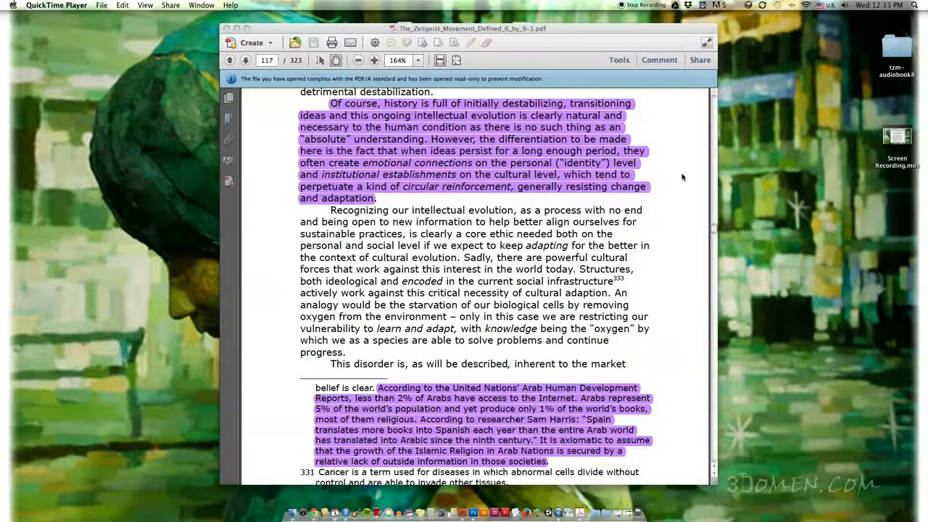
{"action": "mouse_move", "coordinate": [674, 204]}
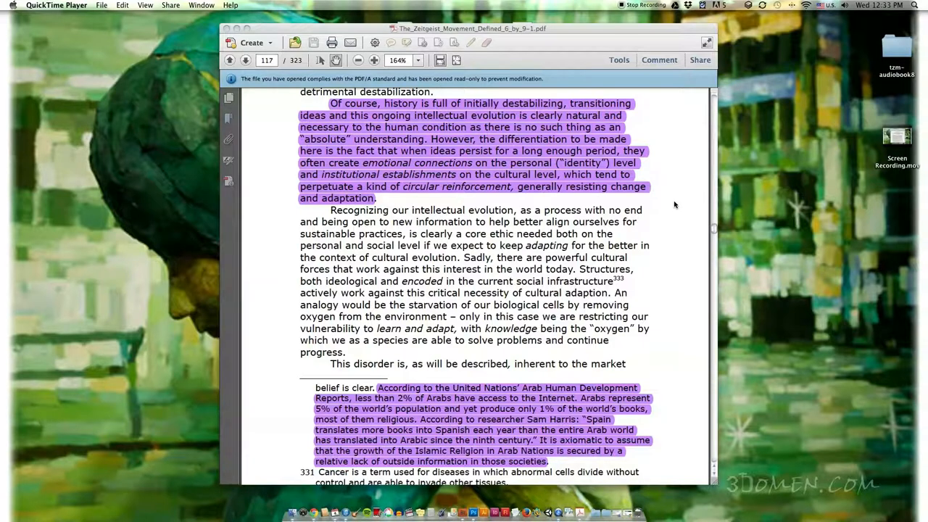
{"action": "scroll", "scroll_direction": "down", "scroll_amount": 3}
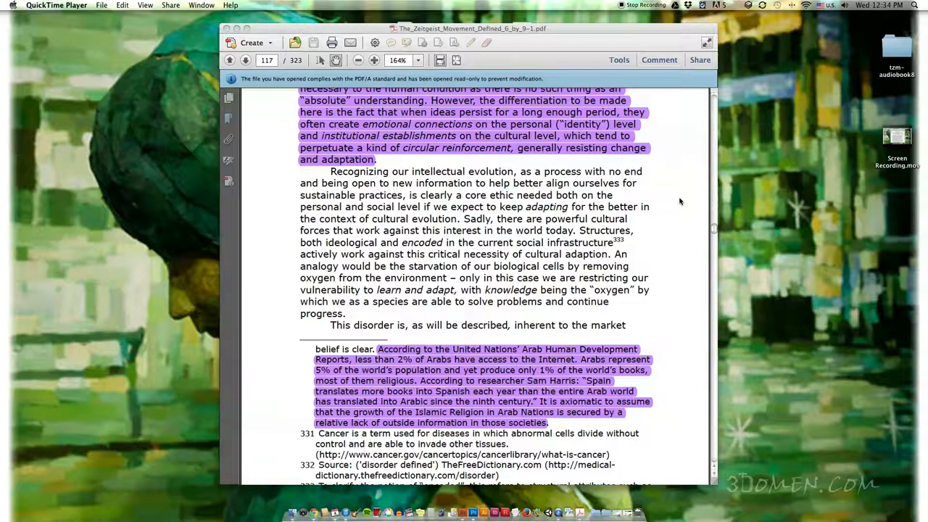
{"action": "mouse_move", "coordinate": [668, 208]}
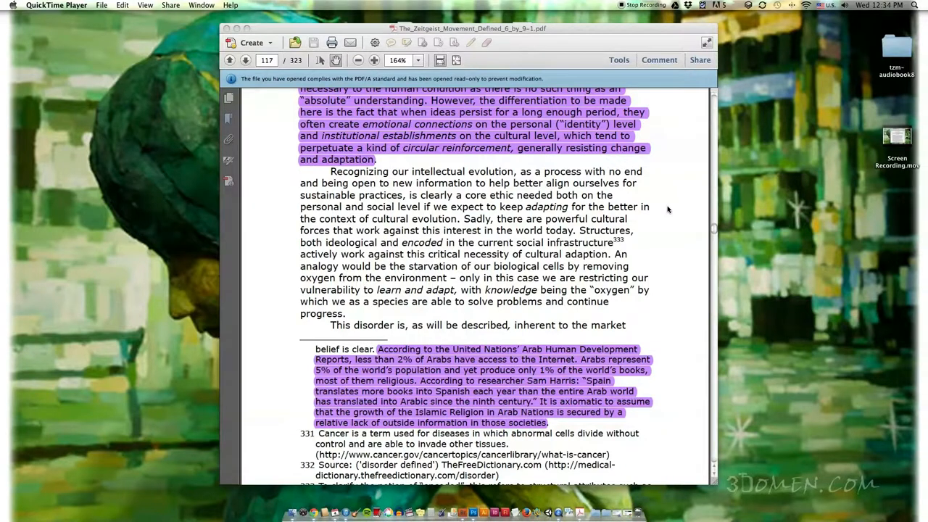
{"action": "scroll", "scroll_direction": "down", "scroll_amount": 3}
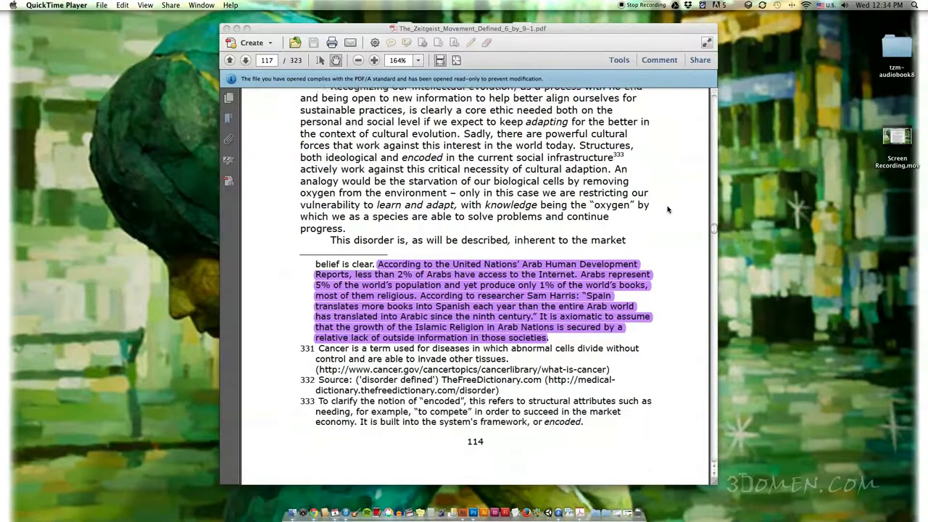
{"action": "scroll", "scroll_direction": "down", "scroll_amount": 3}
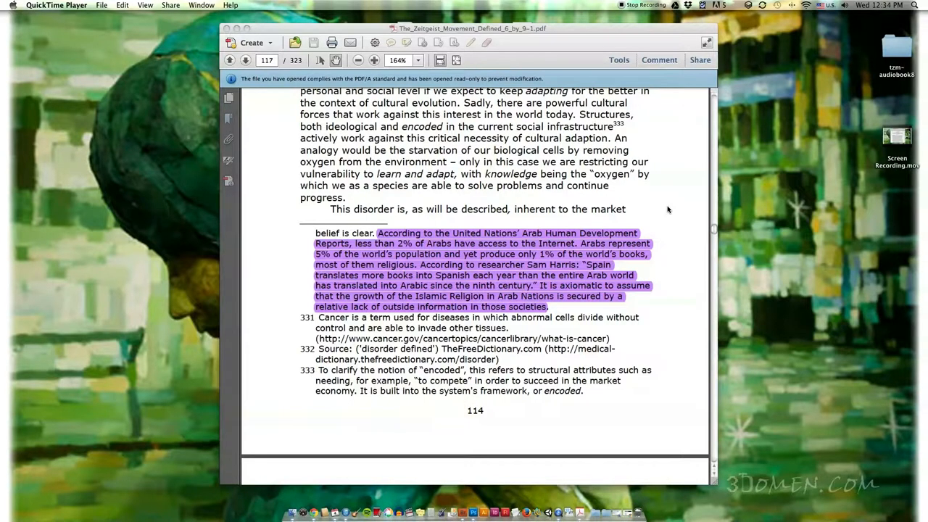
{"action": "scroll", "scroll_direction": "down", "scroll_amount": 3}
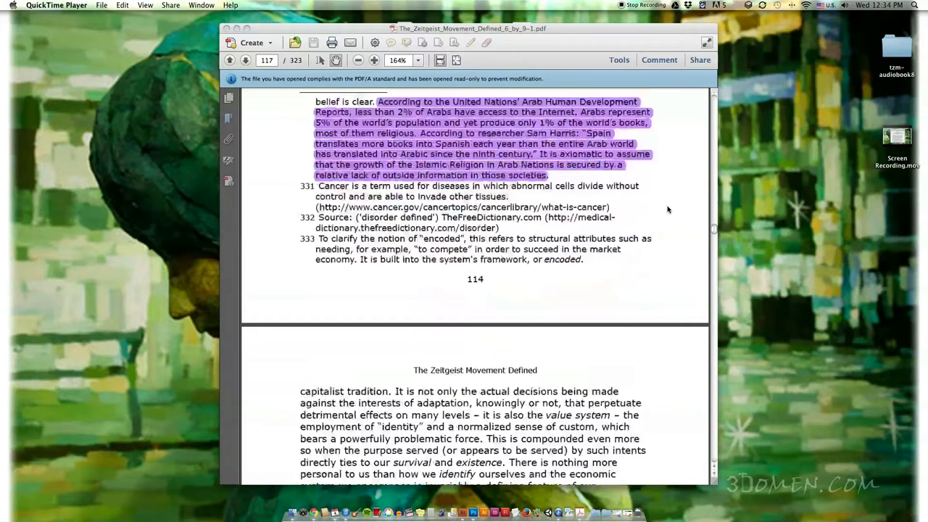
{"action": "scroll", "scroll_direction": "down", "scroll_amount": 3}
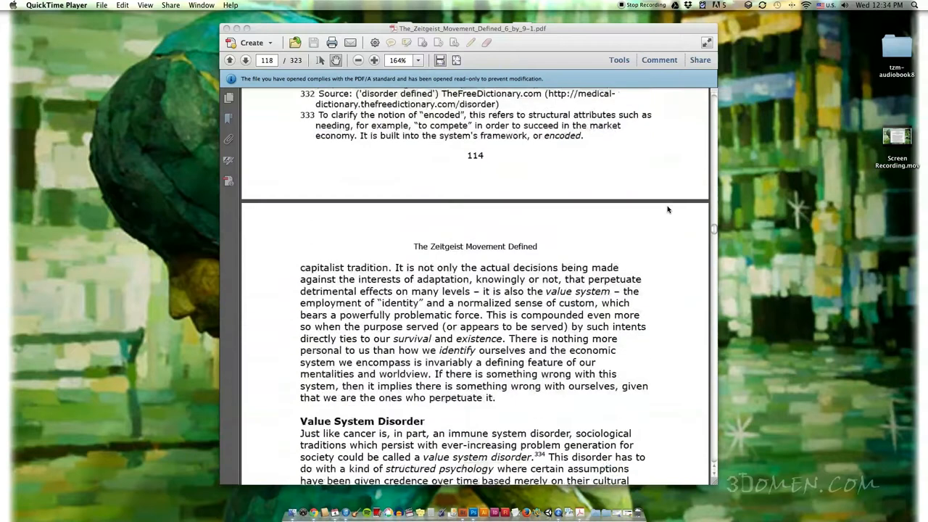
{"action": "scroll", "scroll_direction": "down", "scroll_amount": 3}
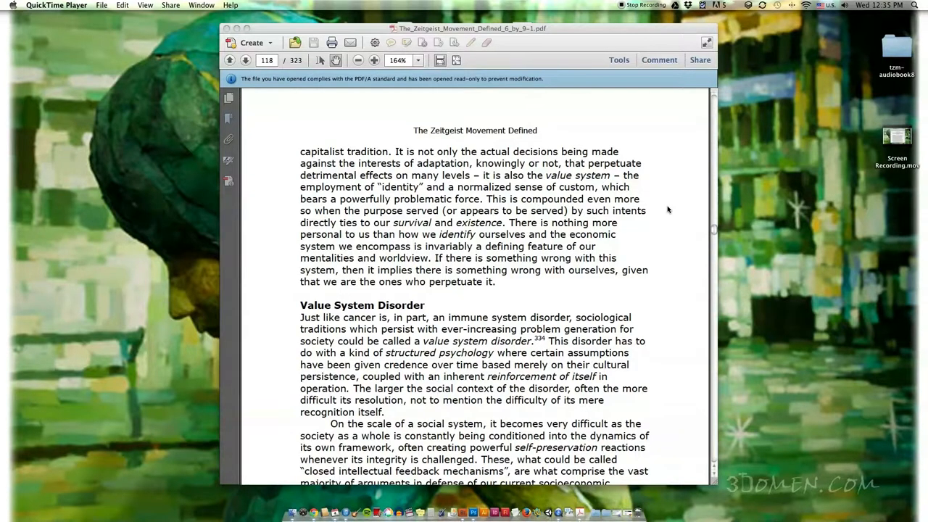
{"action": "scroll", "scroll_direction": "down", "scroll_amount": 3}
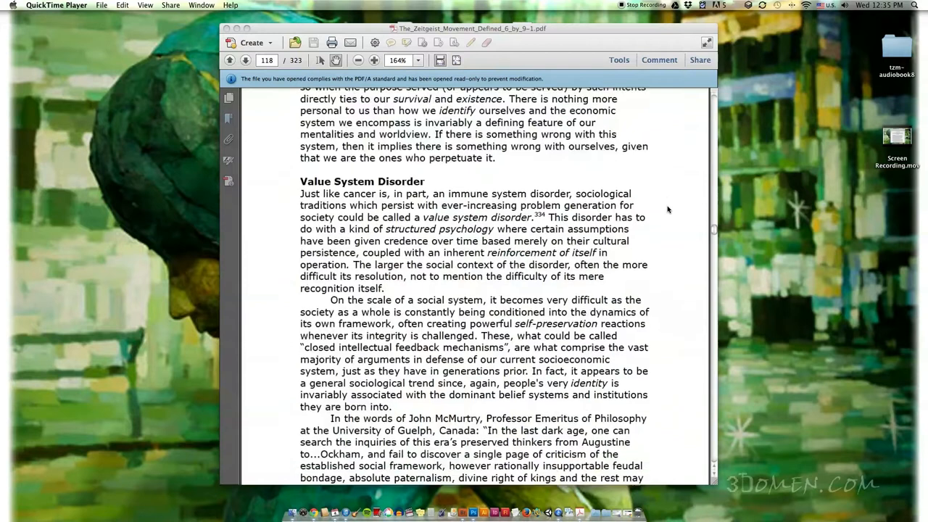
{"action": "scroll", "scroll_direction": "down", "scroll_amount": 3}
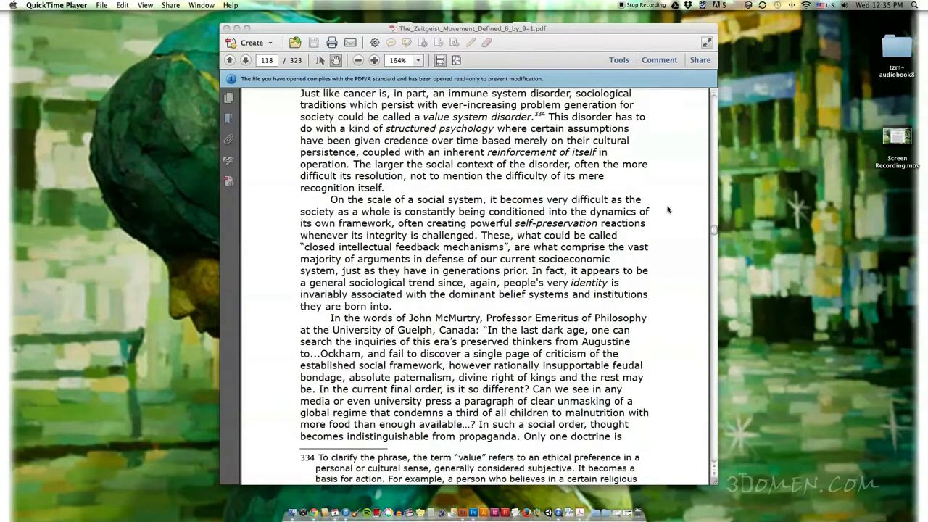
{"action": "scroll", "scroll_direction": "up", "scroll_amount": 3}
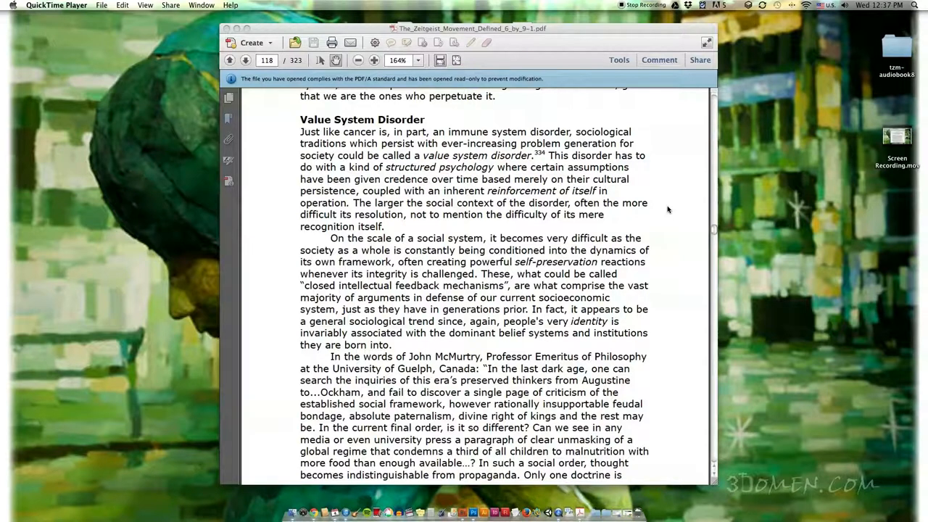
{"action": "scroll", "scroll_direction": "down", "scroll_amount": 3}
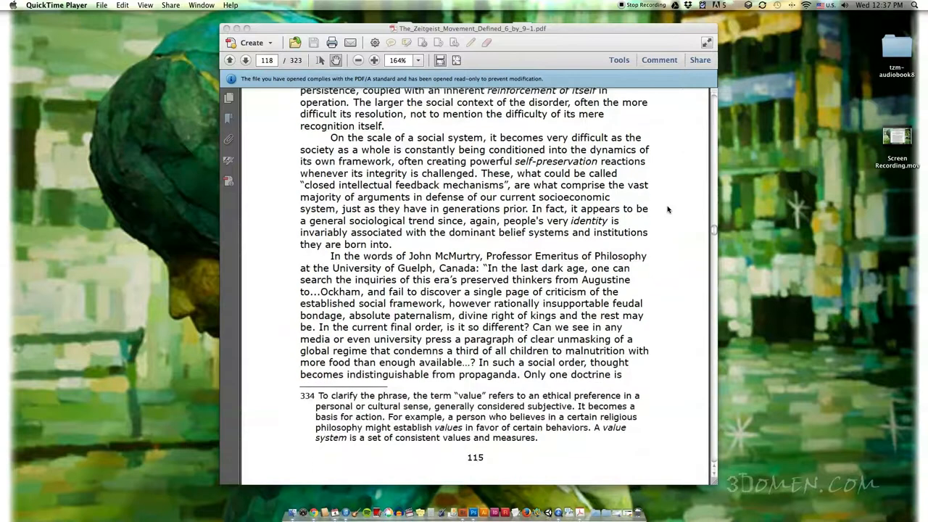
{"action": "scroll", "scroll_direction": "down", "scroll_amount": 3}
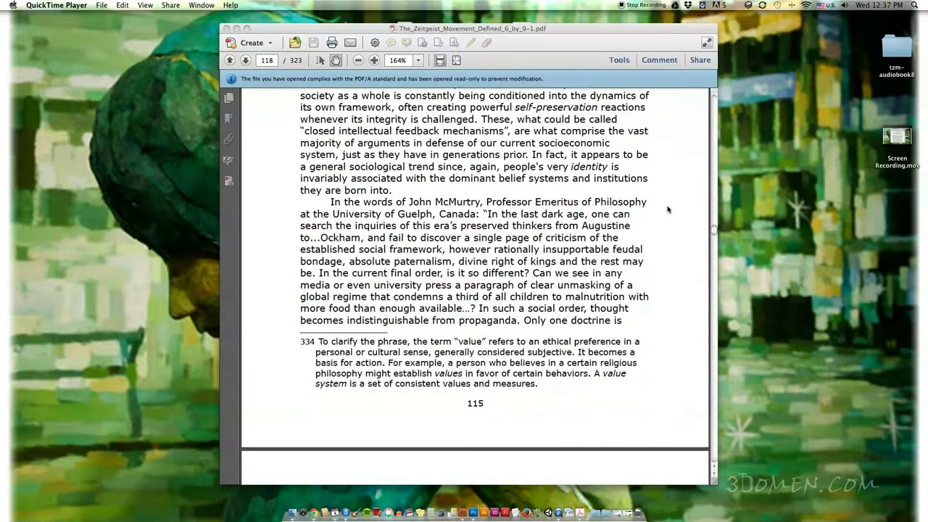
{"action": "scroll", "scroll_direction": "down", "scroll_amount": 3}
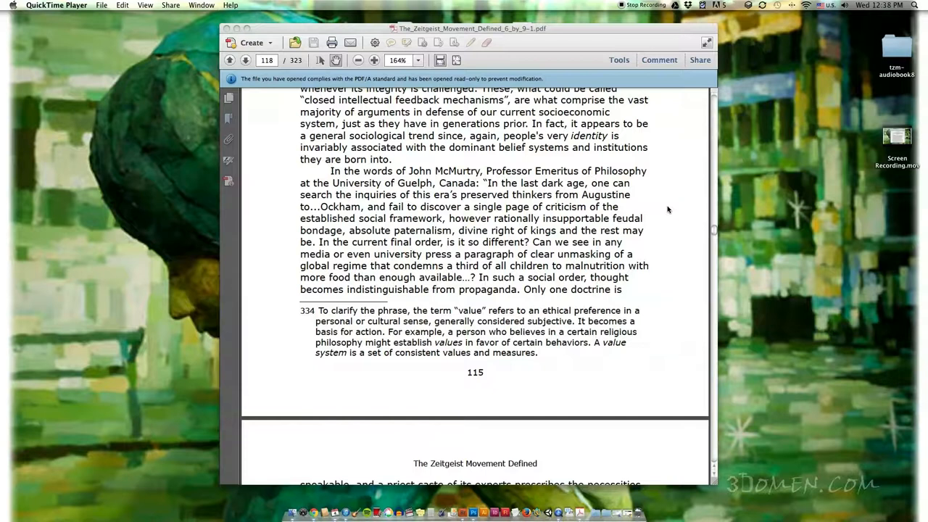
{"action": "scroll", "scroll_direction": "down", "scroll_amount": 3}
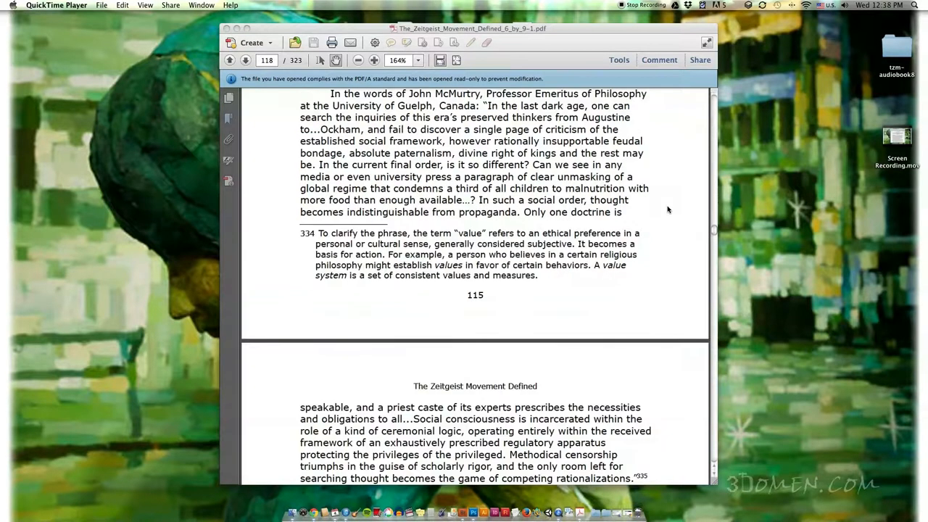
{"action": "scroll", "scroll_direction": "down", "scroll_amount": 3}
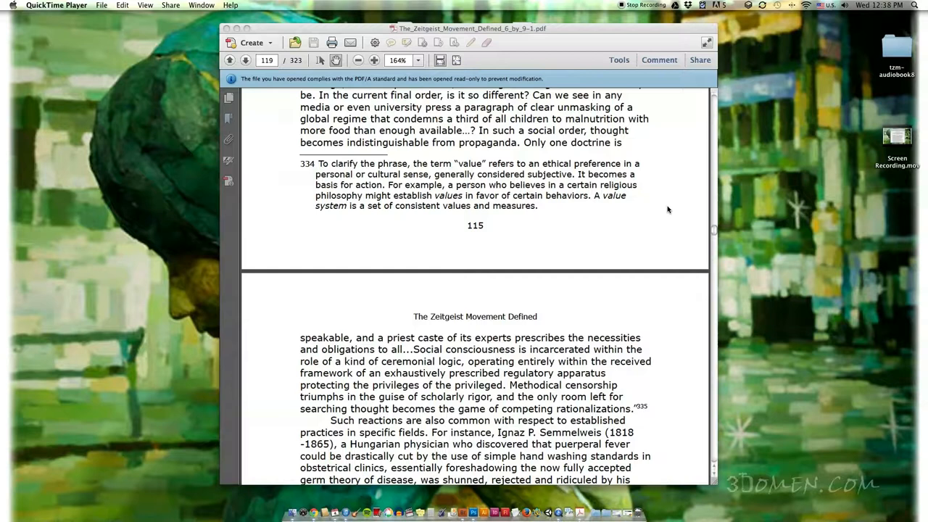
{"action": "scroll", "scroll_direction": "down", "scroll_amount": 3}
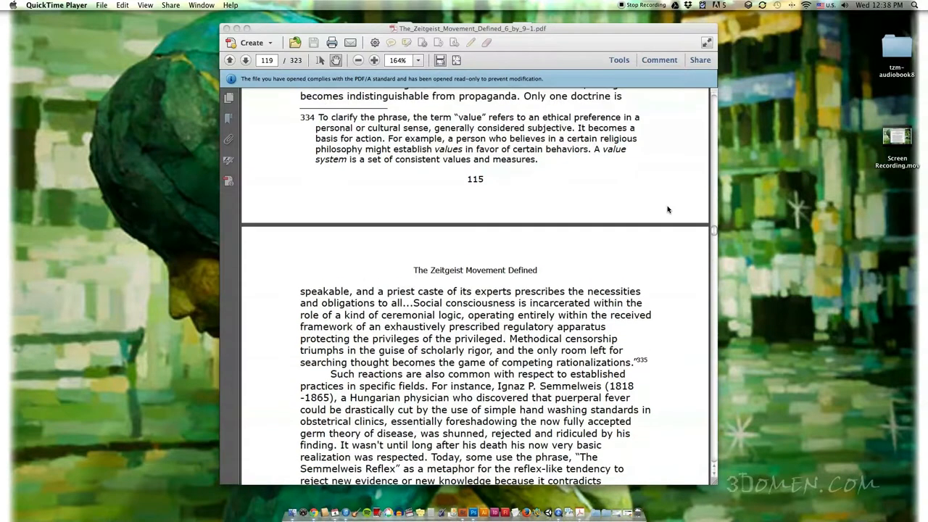
{"action": "scroll", "scroll_direction": "down", "scroll_amount": 3}
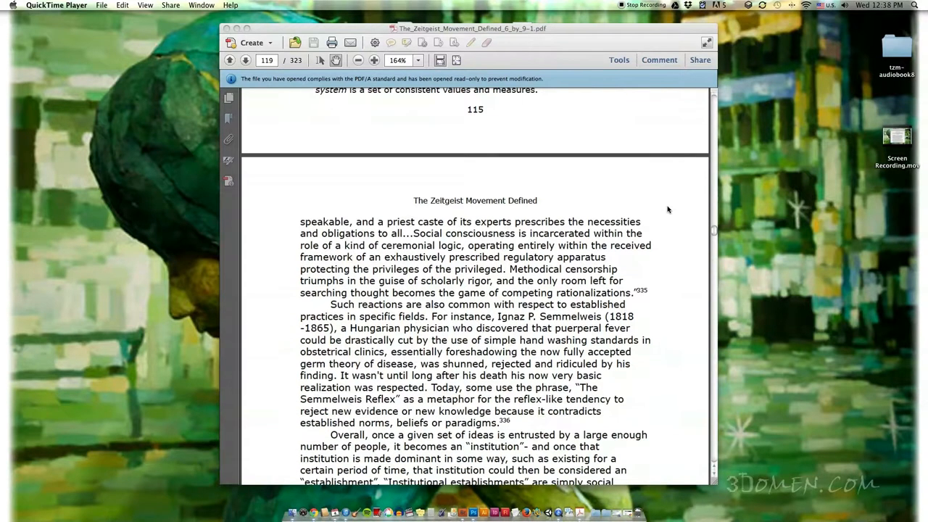
{"action": "scroll", "scroll_direction": "down", "scroll_amount": 3}
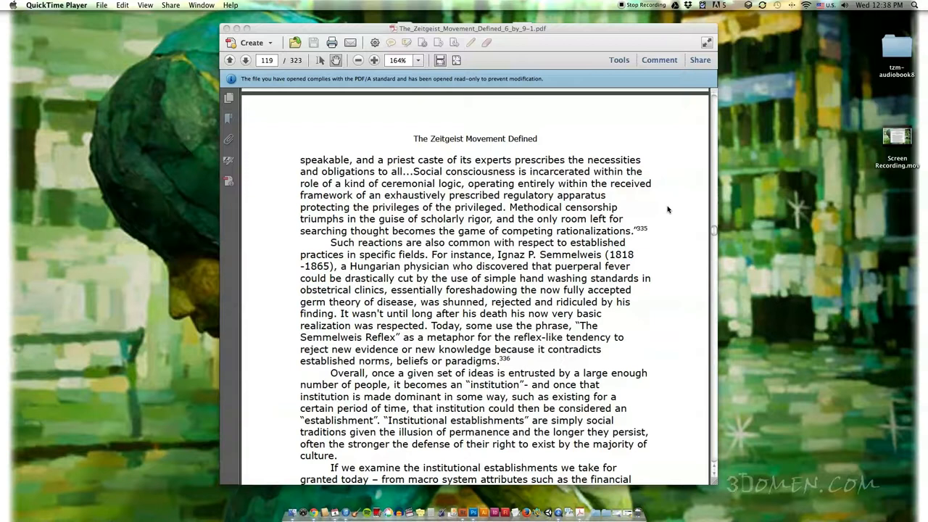
{"action": "scroll", "scroll_direction": "down", "scroll_amount": 3}
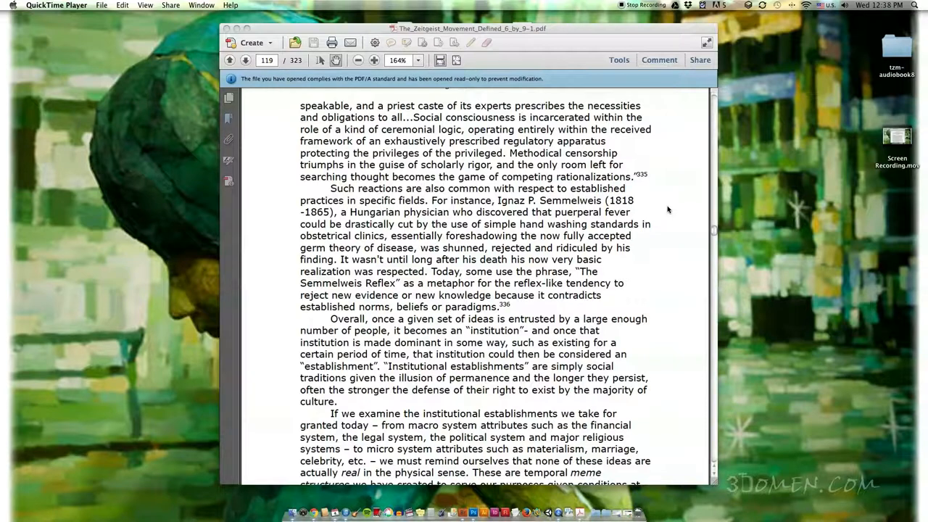
{"action": "scroll", "scroll_direction": "up", "scroll_amount": 3}
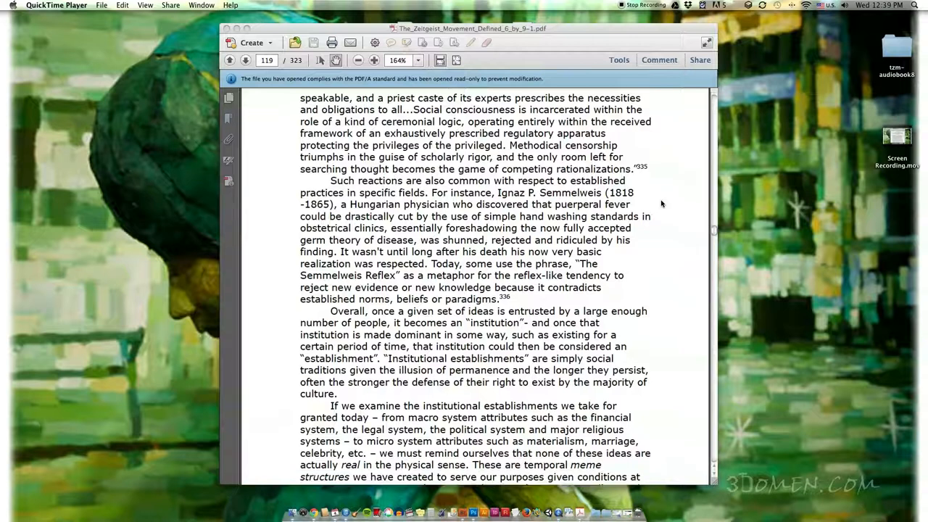
{"action": "scroll", "scroll_direction": "down", "scroll_amount": 3}
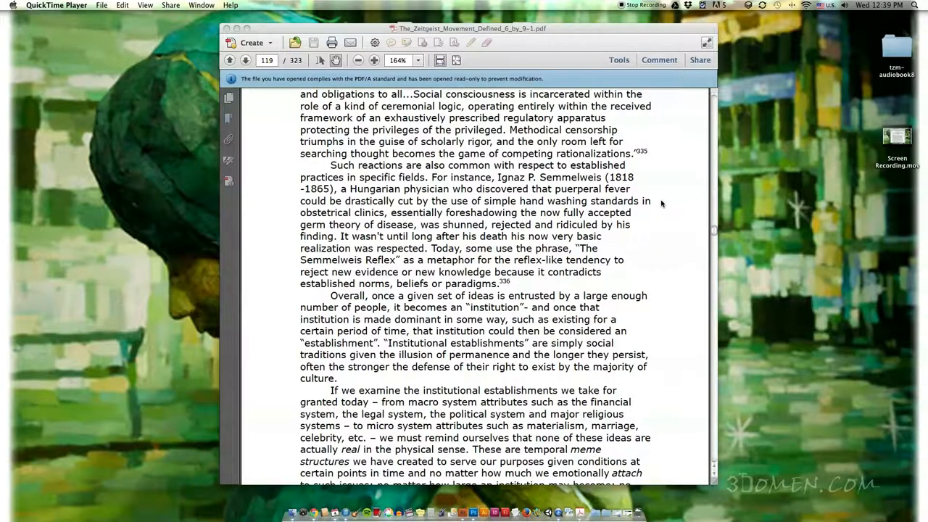
{"action": "scroll", "scroll_direction": "down", "scroll_amount": 3}
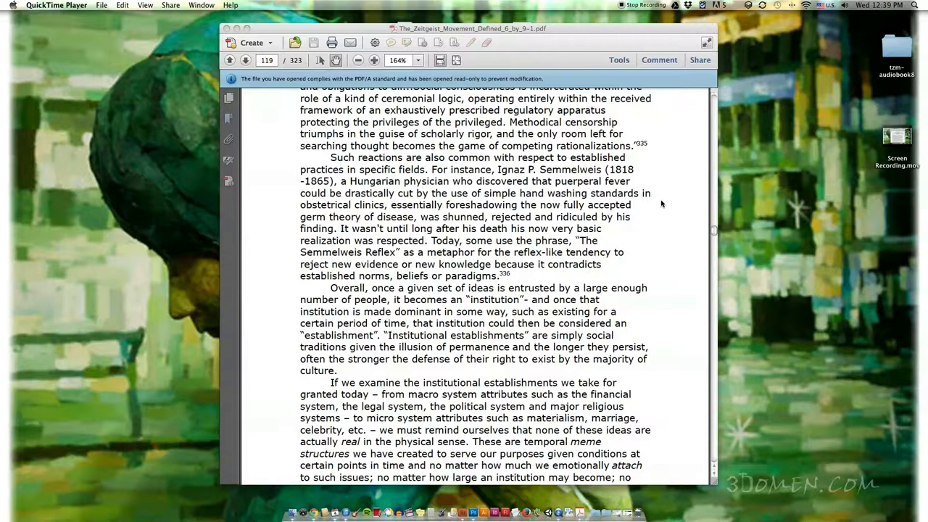
{"action": "scroll", "scroll_direction": "down", "scroll_amount": 3}
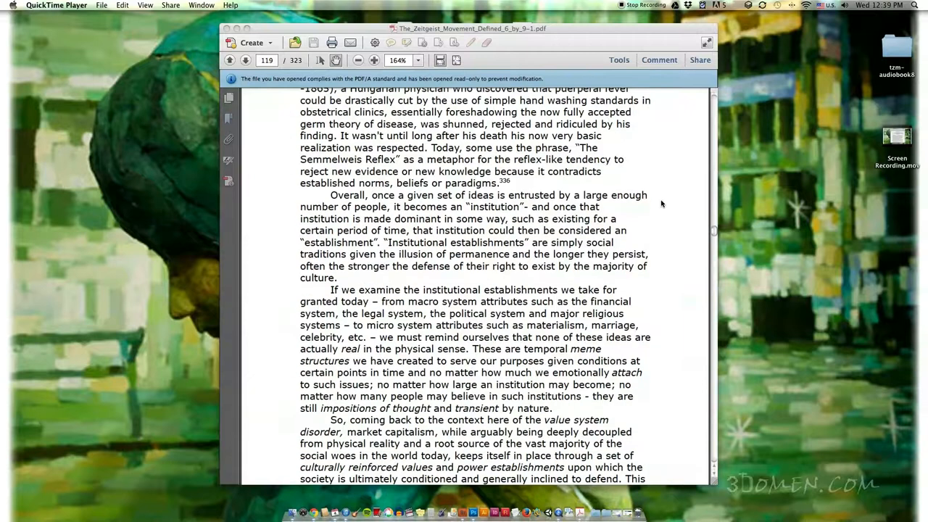
{"action": "scroll", "scroll_direction": "down", "scroll_amount": 3}
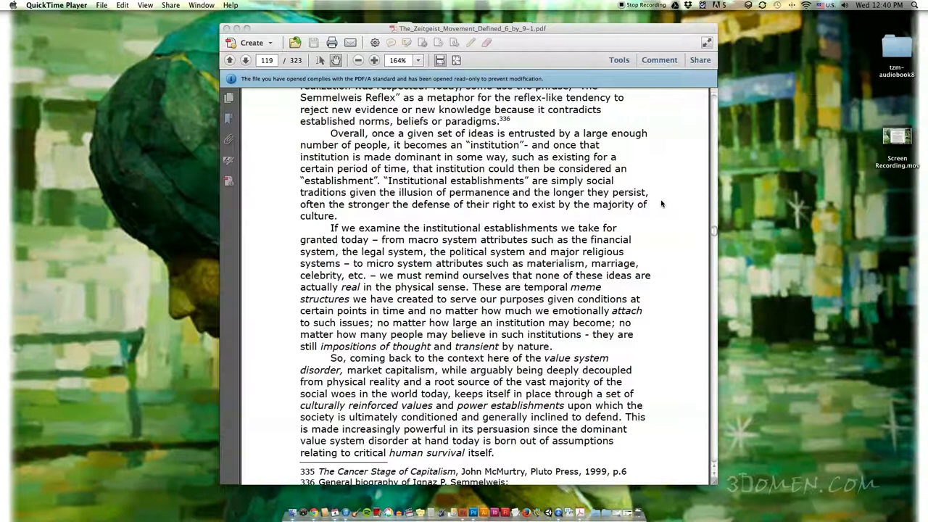
{"action": "scroll", "scroll_direction": "down", "scroll_amount": 3}
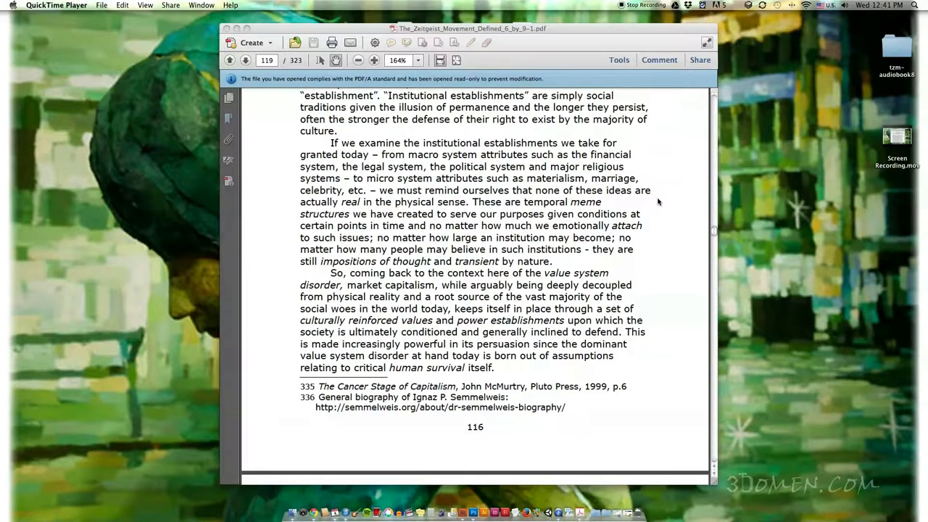
{"action": "scroll", "scroll_direction": "down", "scroll_amount": 3}
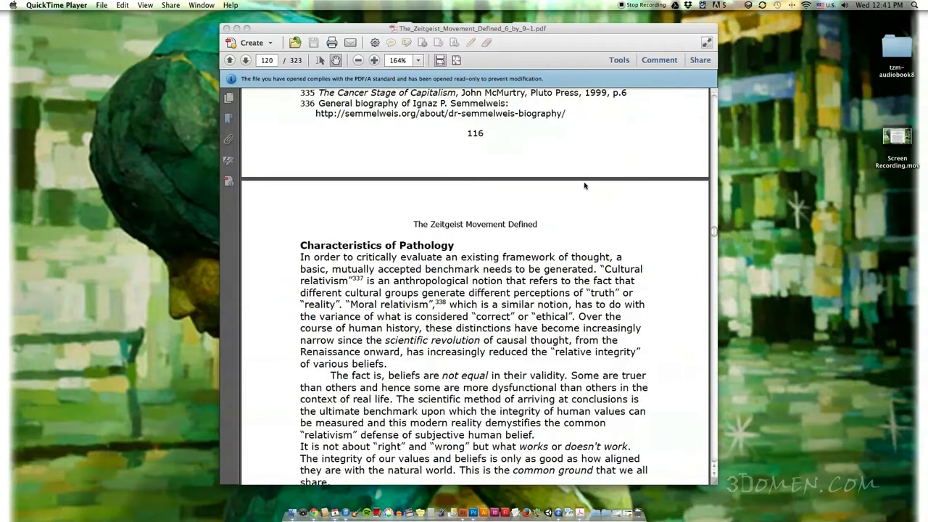
{"action": "scroll", "scroll_direction": "down", "scroll_amount": 3}
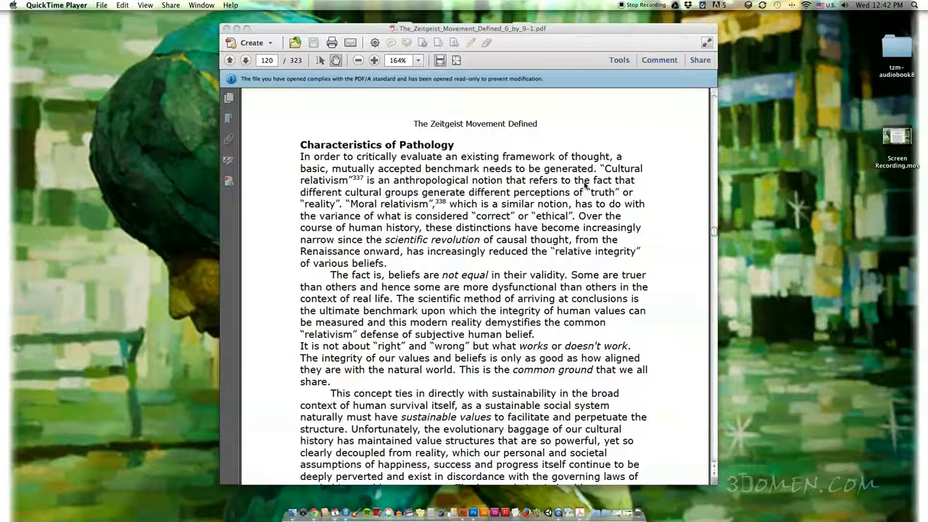
{"action": "mouse_move", "coordinate": [680, 186]}
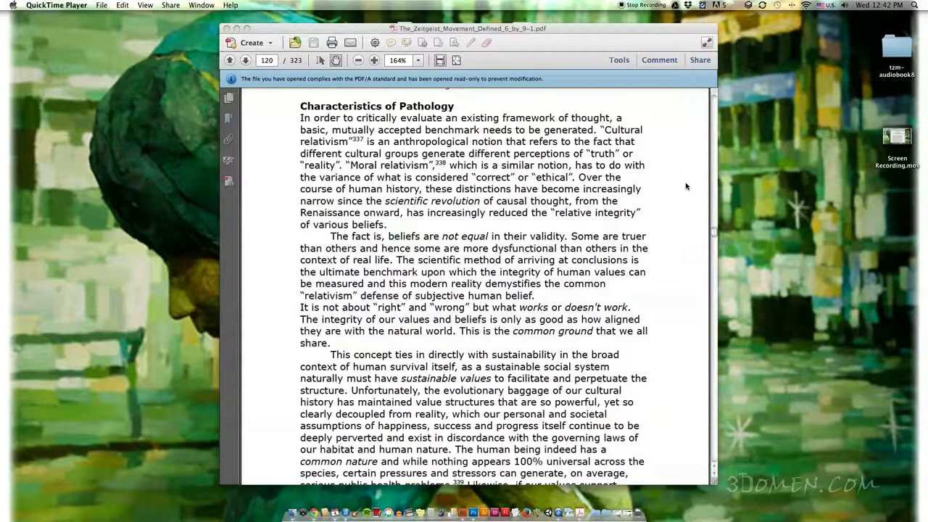
{"action": "scroll", "scroll_direction": "down", "scroll_amount": 3}
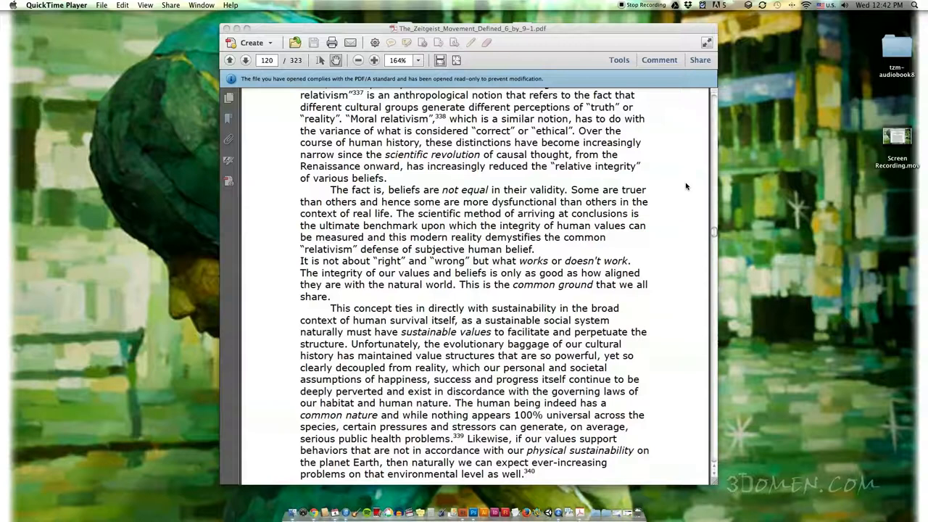
{"action": "scroll", "scroll_direction": "down", "scroll_amount": 3}
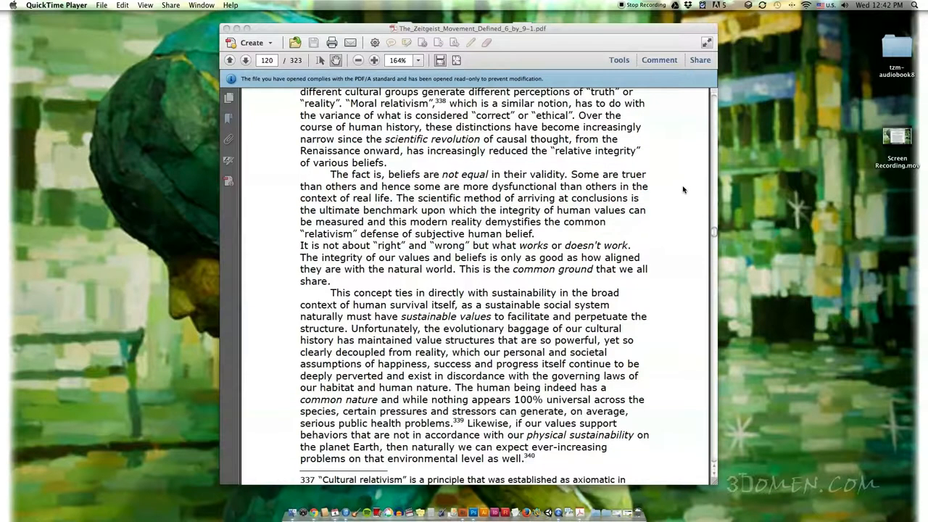
{"action": "scroll", "scroll_direction": "down", "scroll_amount": 3}
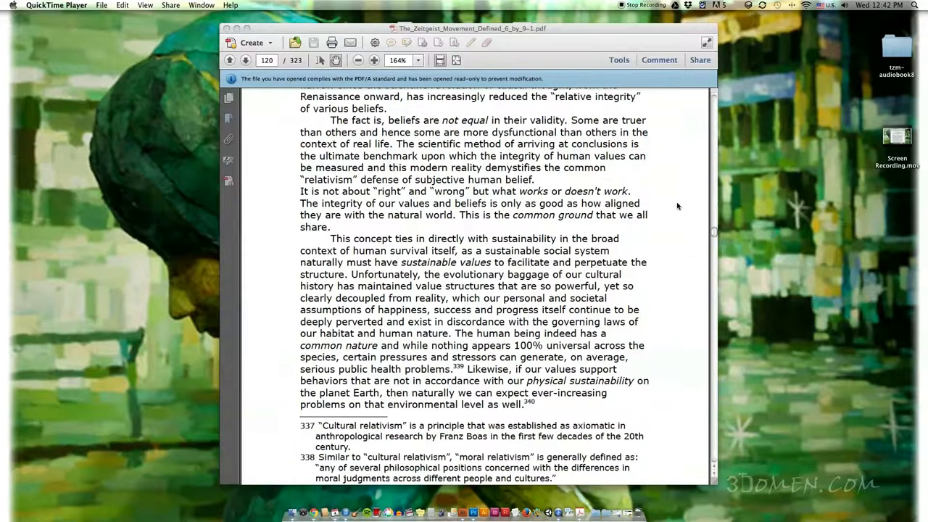
{"action": "scroll", "scroll_direction": "down", "scroll_amount": 3}
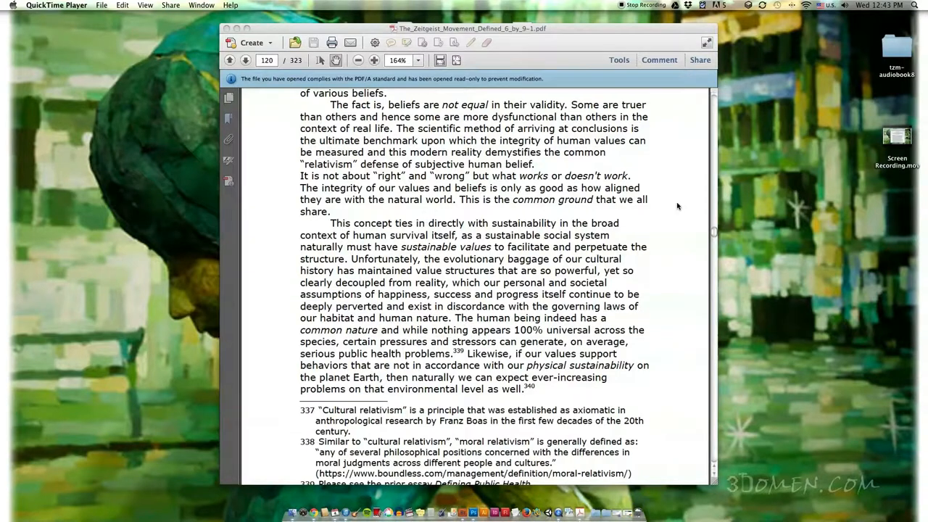
{"action": "scroll", "scroll_direction": "down", "scroll_amount": 3}
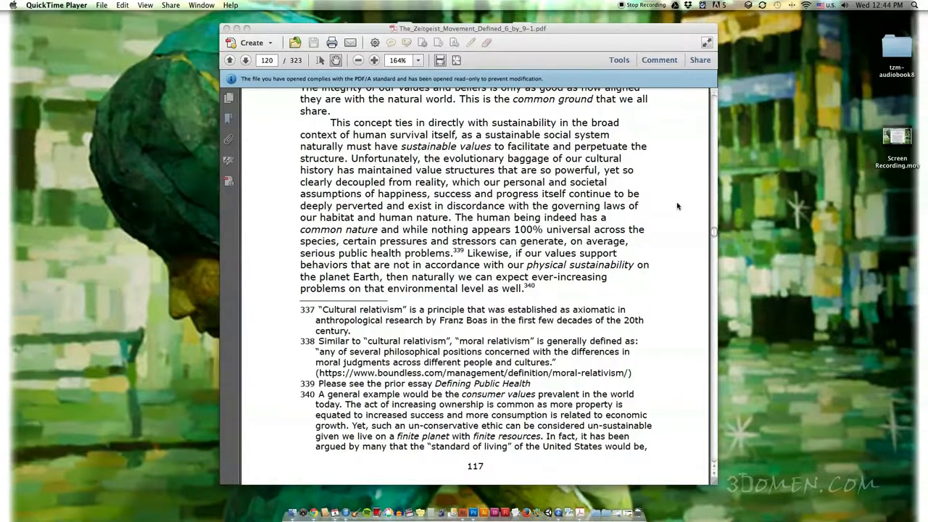
{"action": "scroll", "scroll_direction": "down", "scroll_amount": 3}
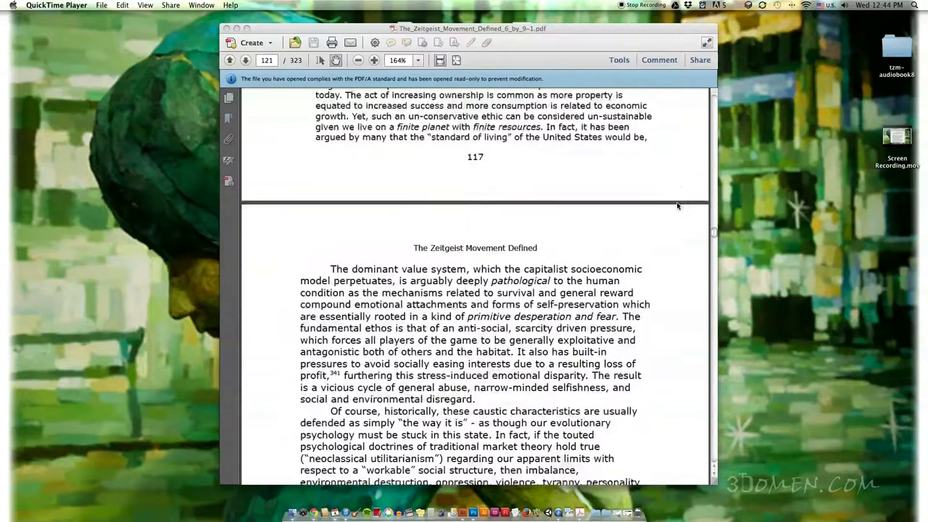
{"action": "scroll", "scroll_direction": "down", "scroll_amount": 3}
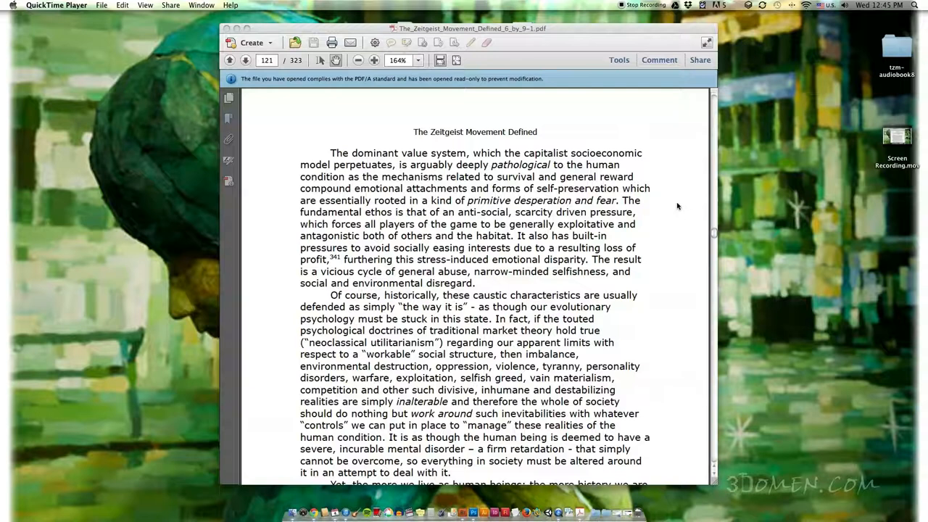
{"action": "mouse_move", "coordinate": [621, 225]}
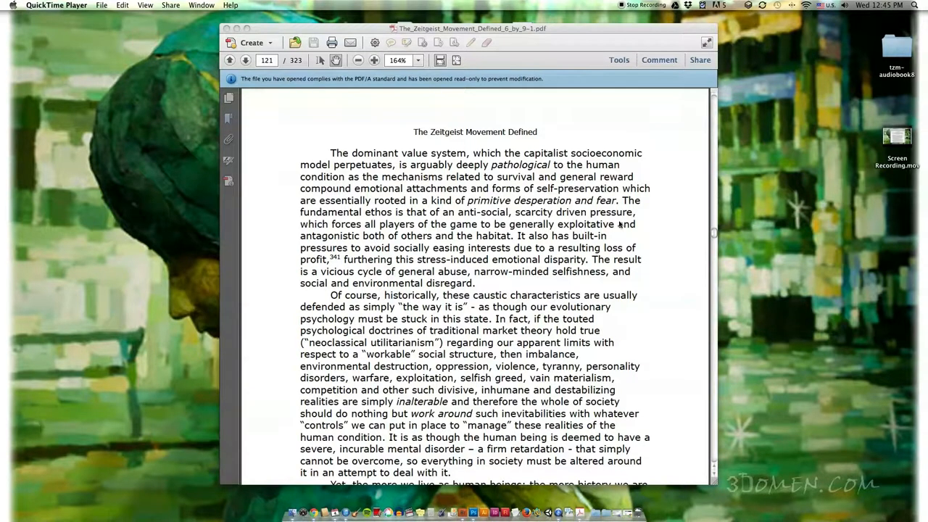
{"action": "scroll", "scroll_direction": "down", "scroll_amount": 3}
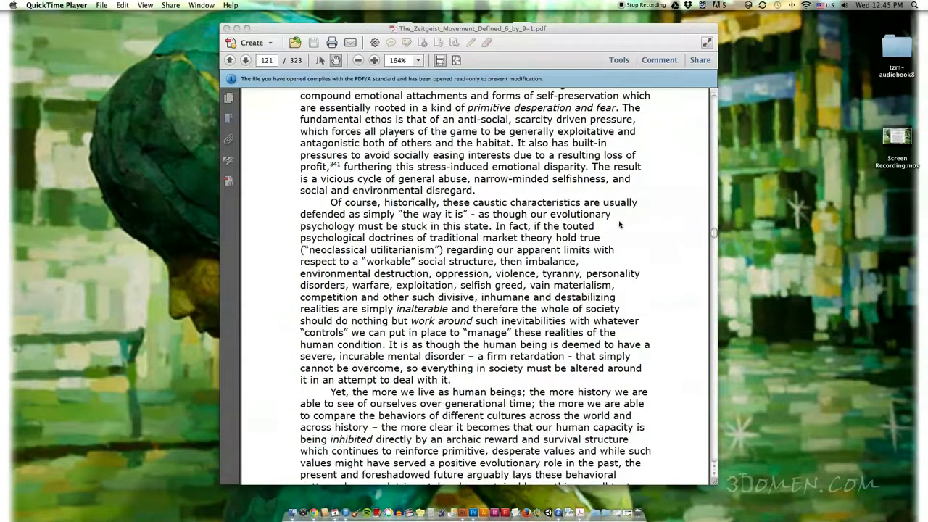
{"action": "mouse_move", "coordinate": [665, 230]}
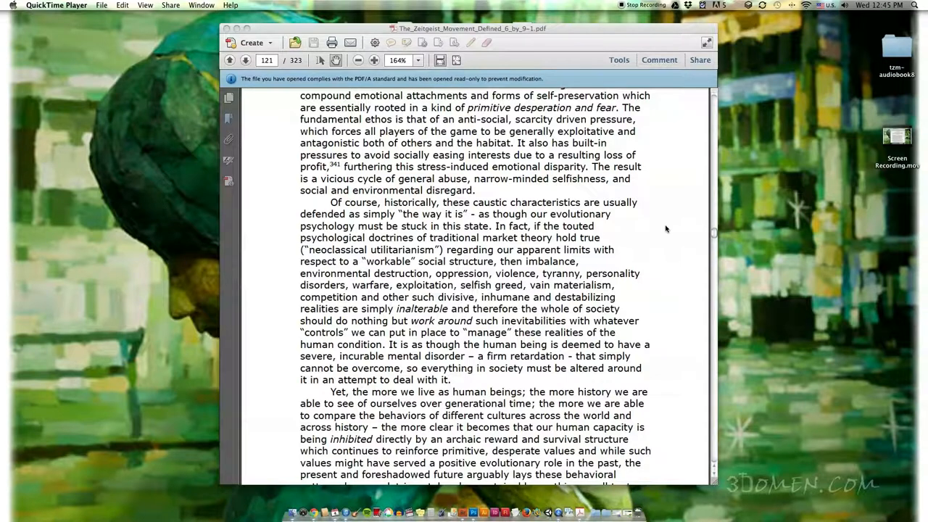
{"action": "mouse_move", "coordinate": [543, 305]}
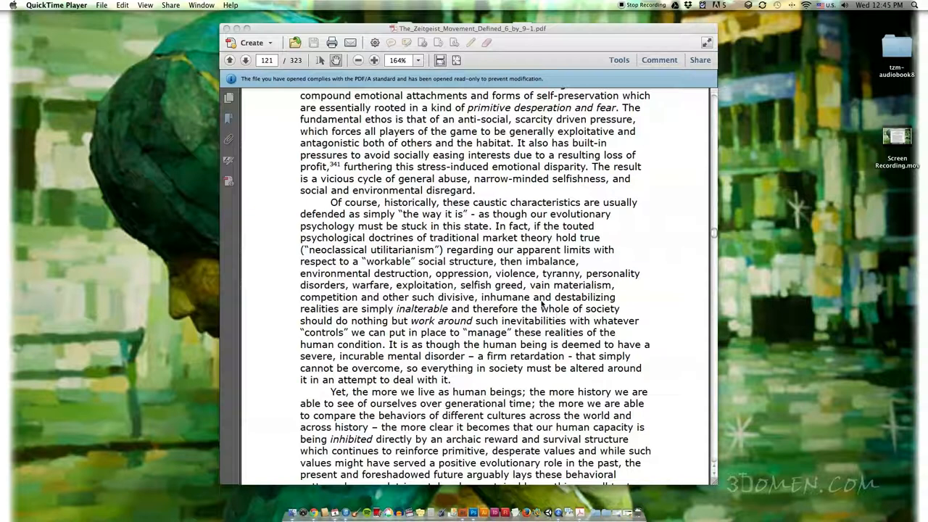
{"action": "mouse_move", "coordinate": [681, 284]}
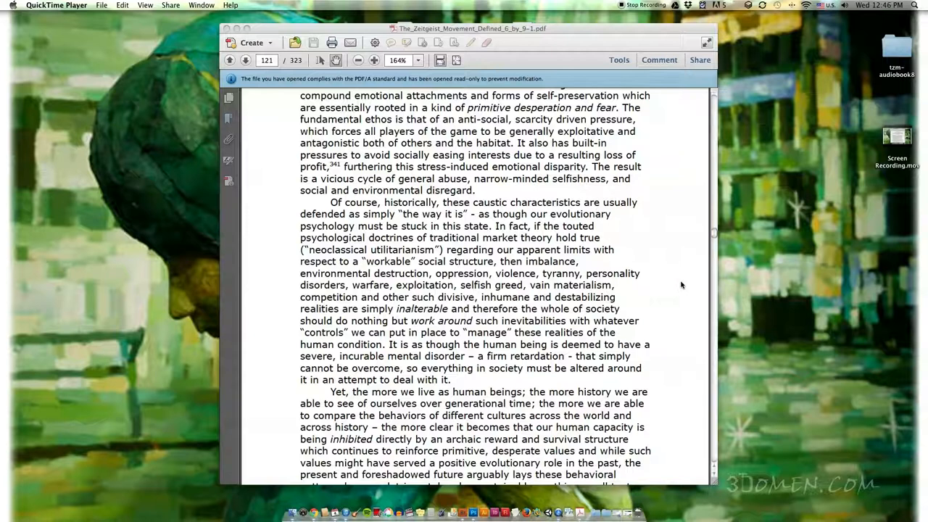
{"action": "scroll", "scroll_direction": "down", "scroll_amount": 3}
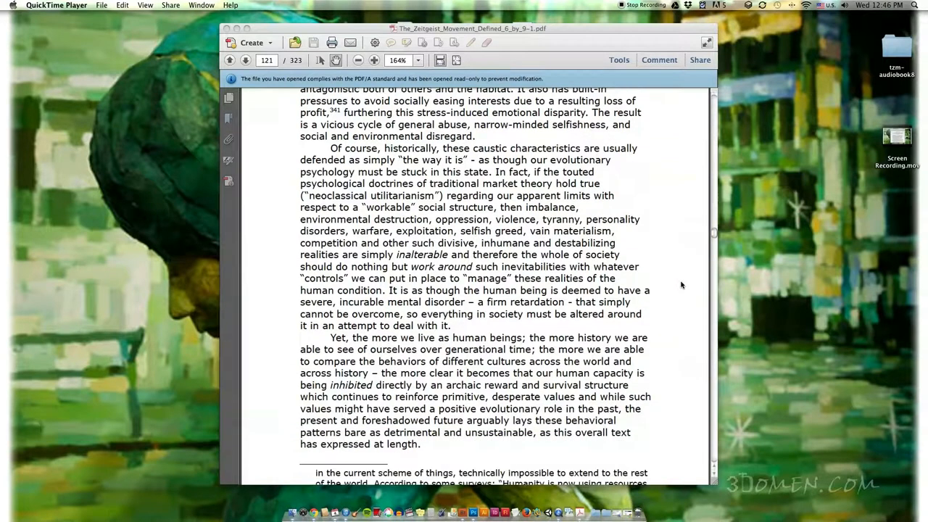
{"action": "scroll", "scroll_direction": "down", "scroll_amount": 3}
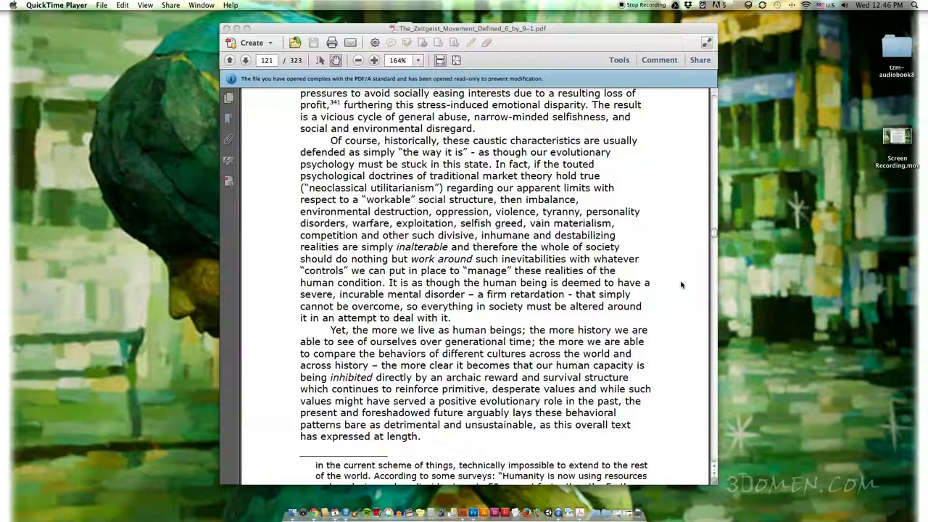
{"action": "scroll", "scroll_direction": "down", "scroll_amount": 3}
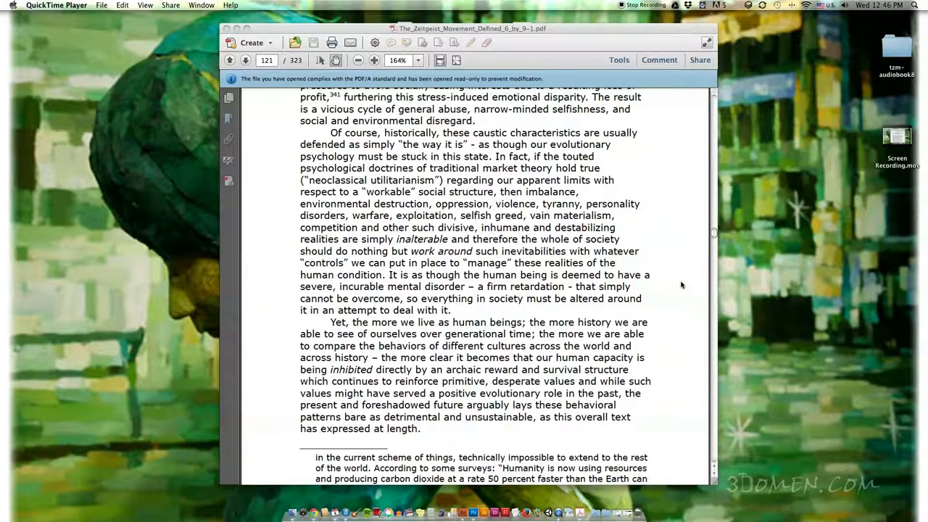
{"action": "scroll", "scroll_direction": "down", "scroll_amount": 3}
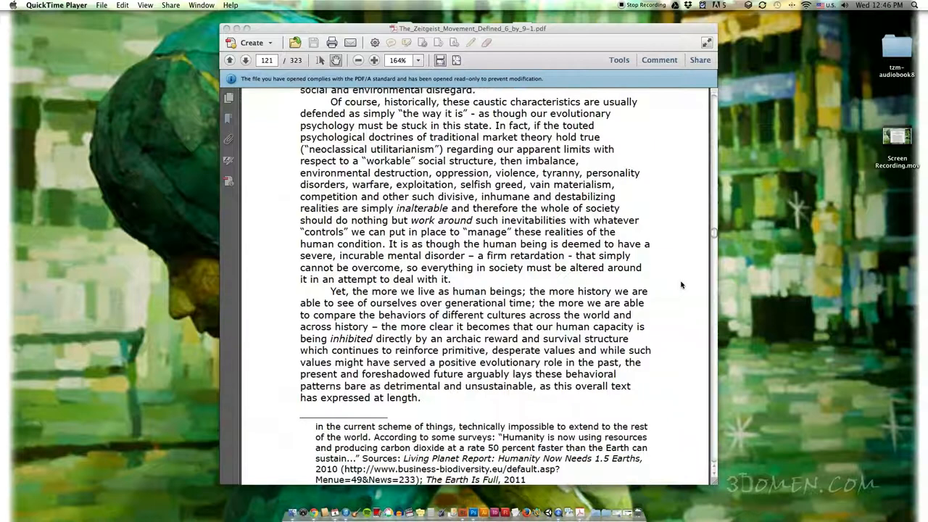
{"action": "scroll", "scroll_direction": "down", "scroll_amount": 3}
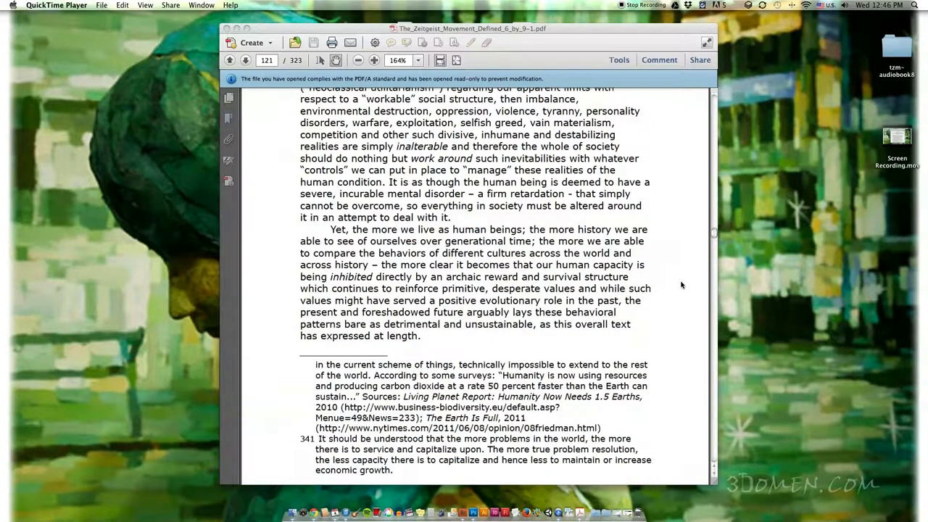
{"action": "scroll", "scroll_direction": "down", "scroll_amount": 3}
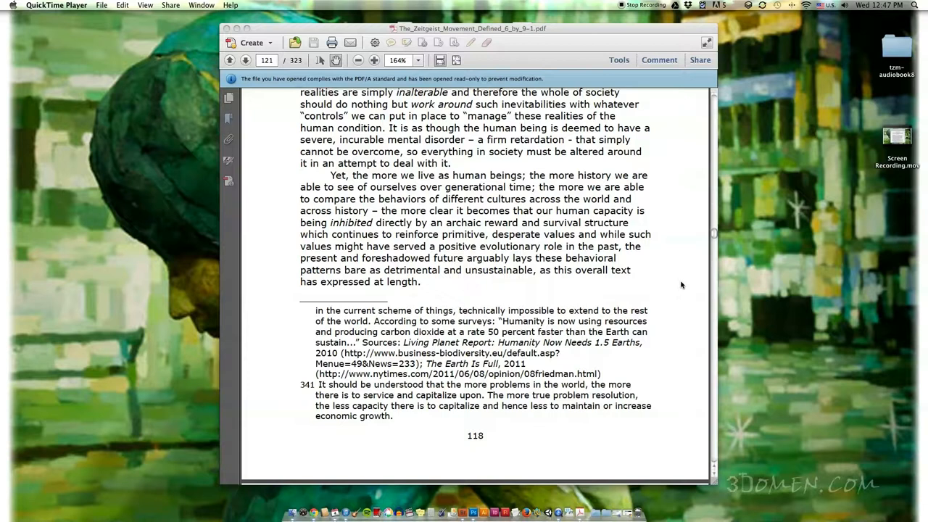
{"action": "scroll", "scroll_direction": "down", "scroll_amount": 3}
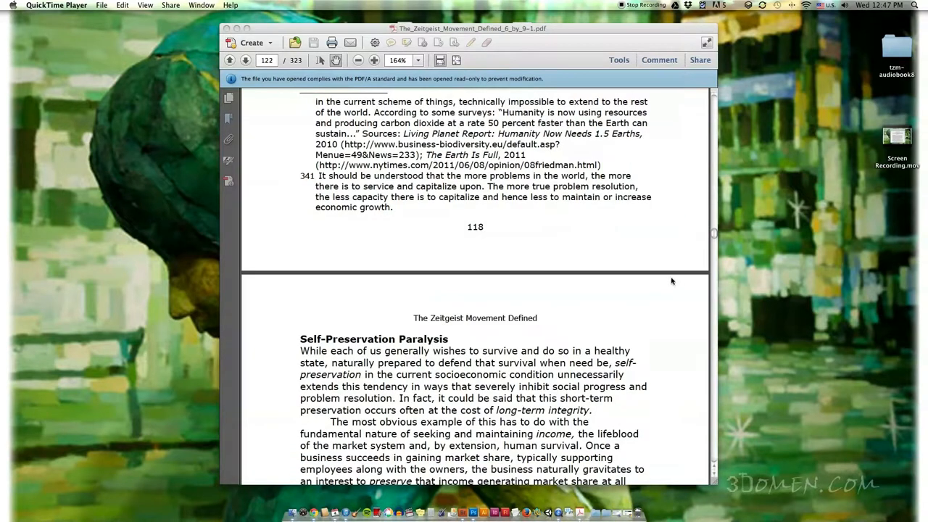
{"action": "scroll", "scroll_direction": "down", "scroll_amount": 3}
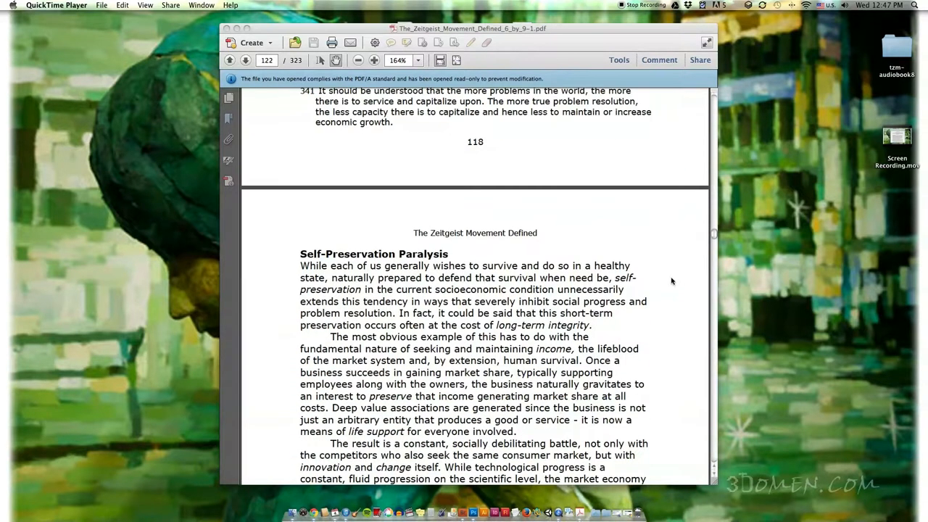
{"action": "scroll", "scroll_direction": "down", "scroll_amount": 3}
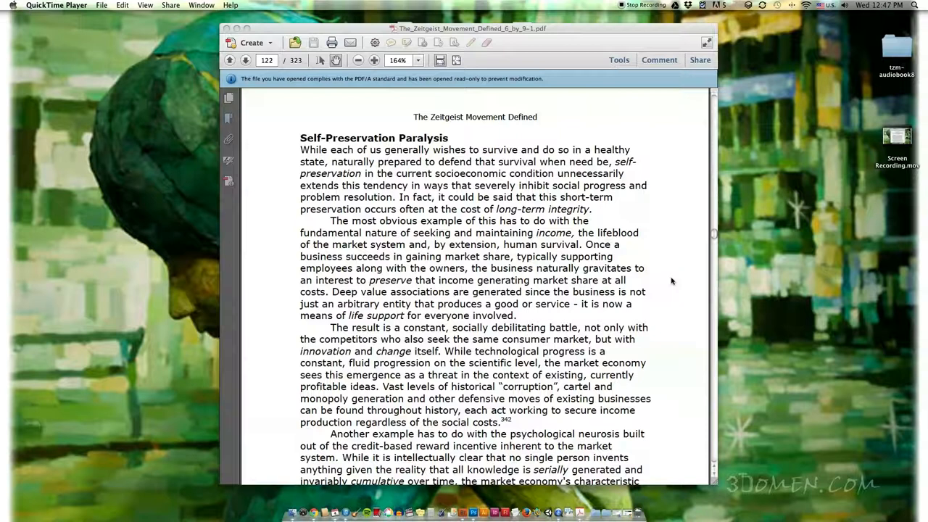
{"action": "mouse_move", "coordinate": [679, 243]}
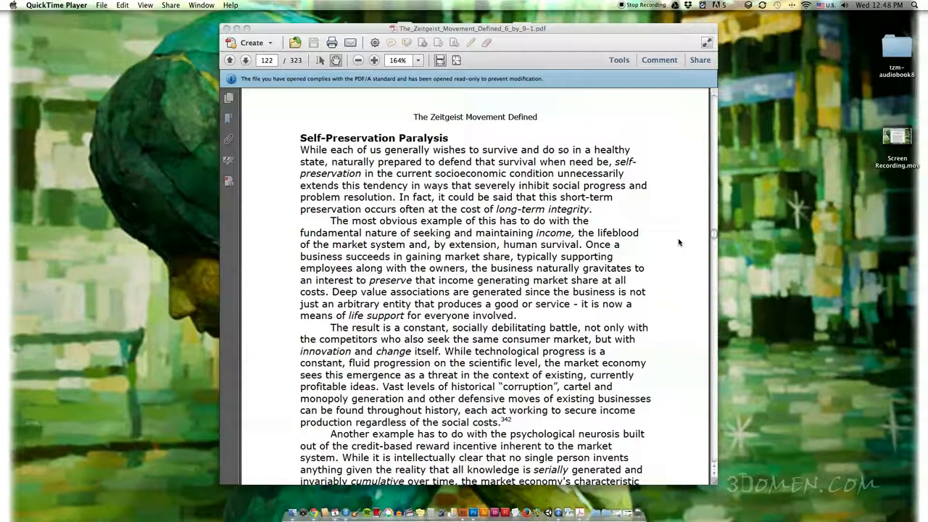
{"action": "mouse_move", "coordinate": [537, 290]}
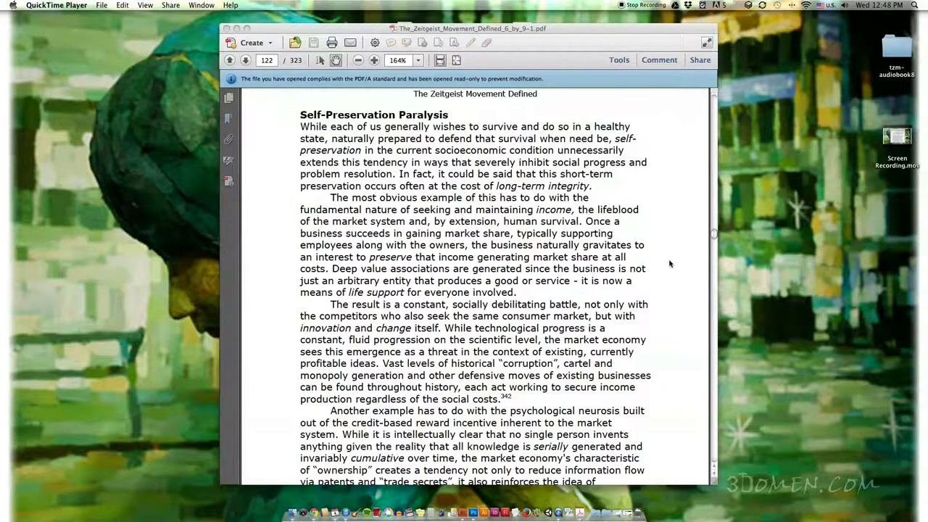
{"action": "scroll", "scroll_direction": "down", "scroll_amount": 3}
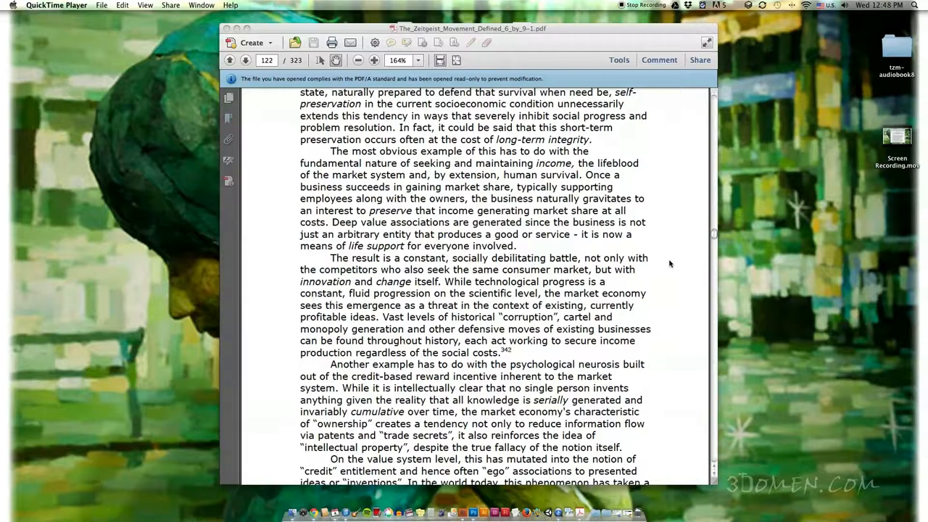
{"action": "scroll", "scroll_direction": "down", "scroll_amount": 3}
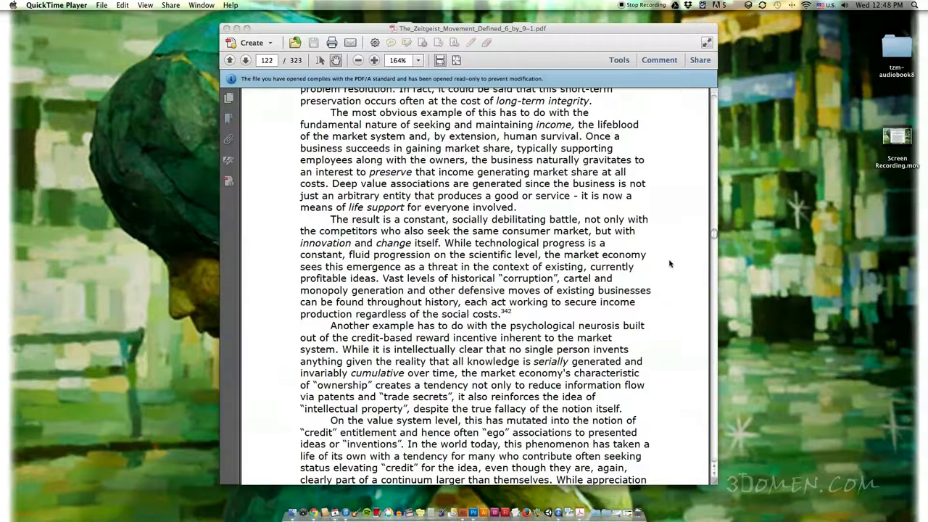
{"action": "scroll", "scroll_direction": "down", "scroll_amount": 3}
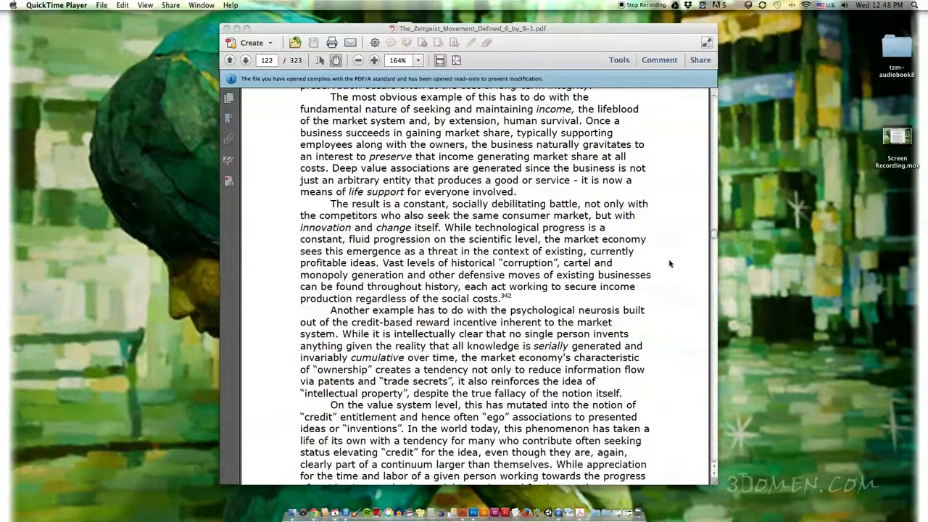
{"action": "scroll", "scroll_direction": "down", "scroll_amount": 3}
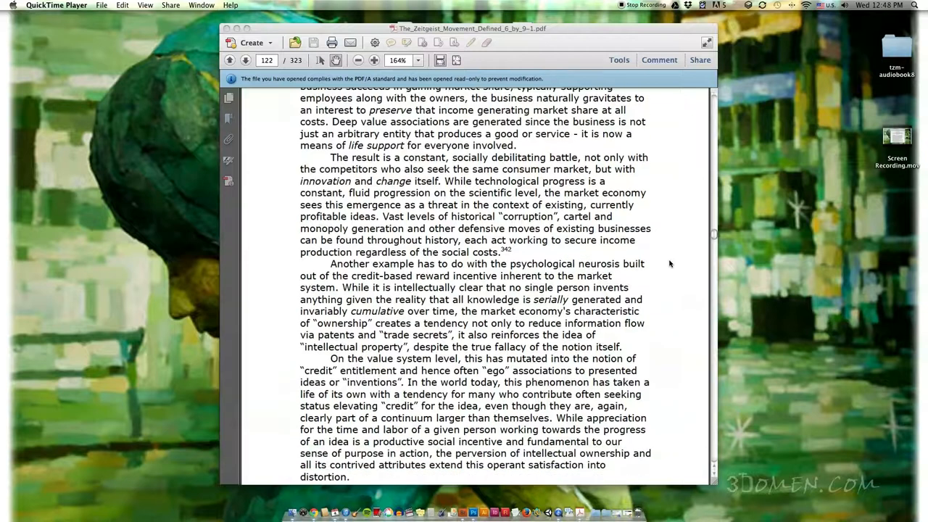
{"action": "scroll", "scroll_direction": "down", "scroll_amount": 3}
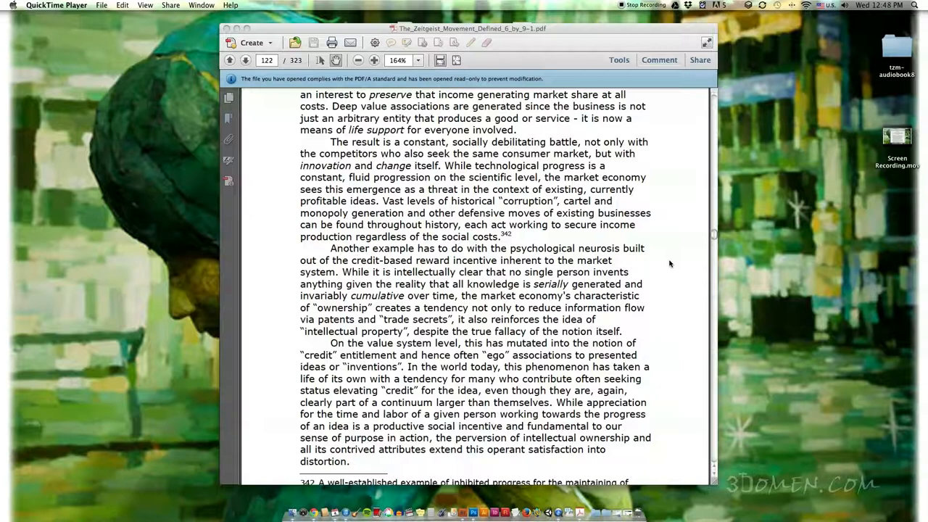
{"action": "mouse_move", "coordinate": [693, 208]}
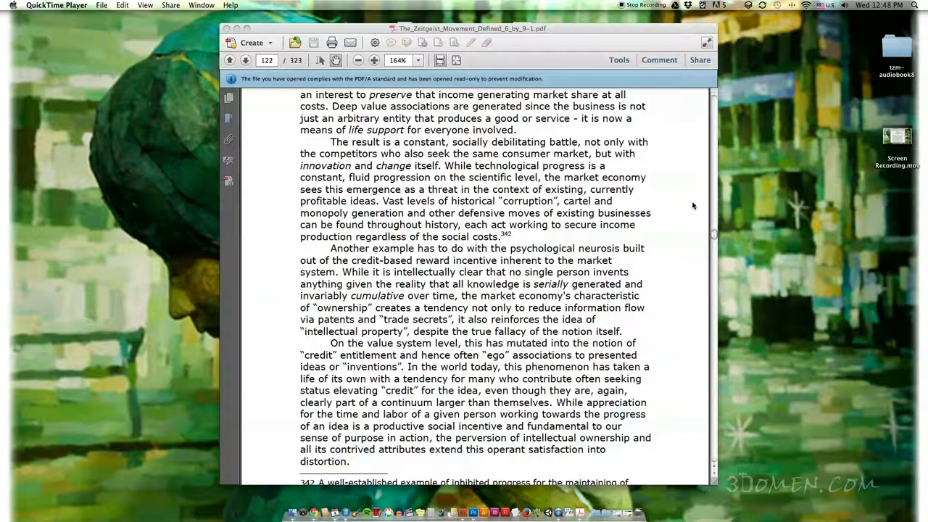
{"action": "mouse_move", "coordinate": [682, 212]}
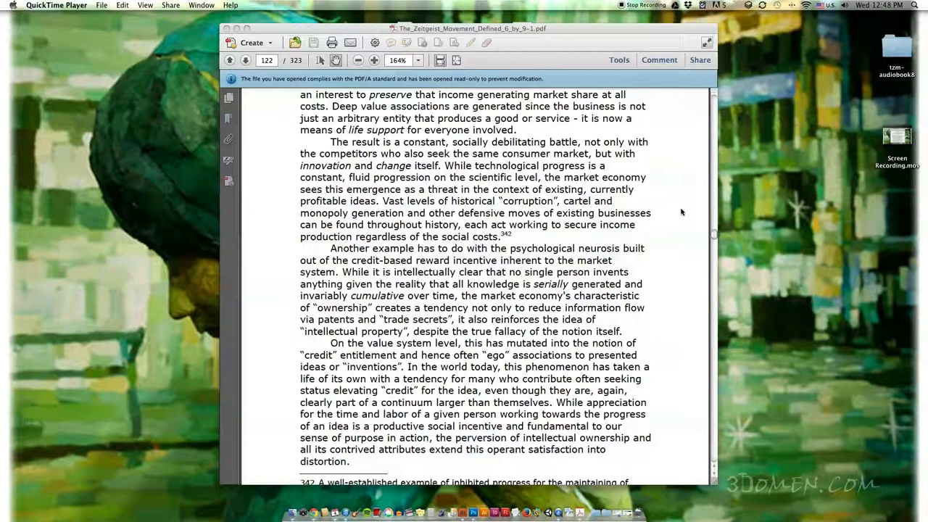
{"action": "scroll", "scroll_direction": "down", "scroll_amount": 3}
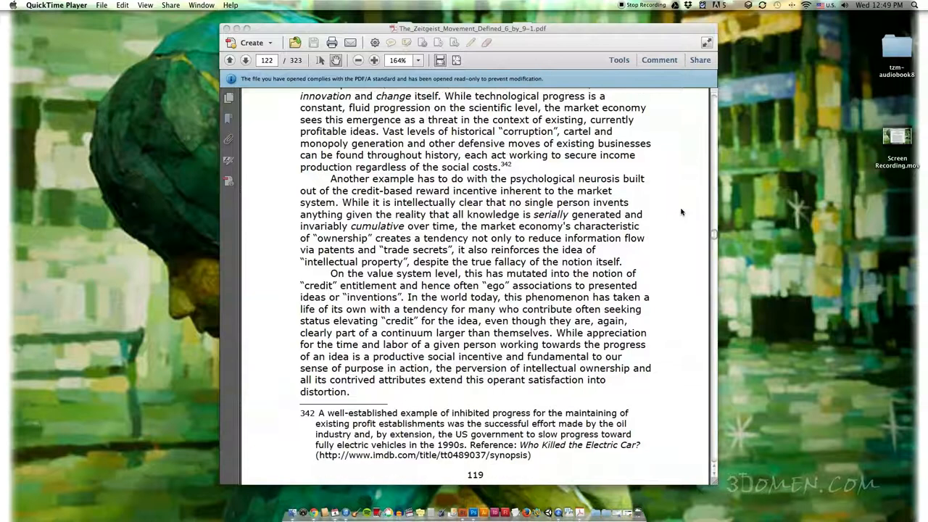
{"action": "scroll", "scroll_direction": "down", "scroll_amount": 3}
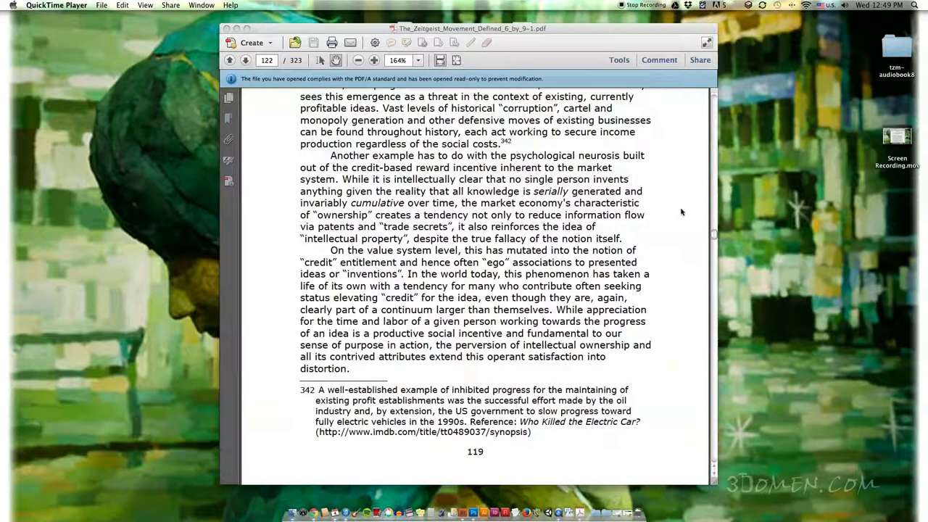
{"action": "scroll", "scroll_direction": "down", "scroll_amount": 3}
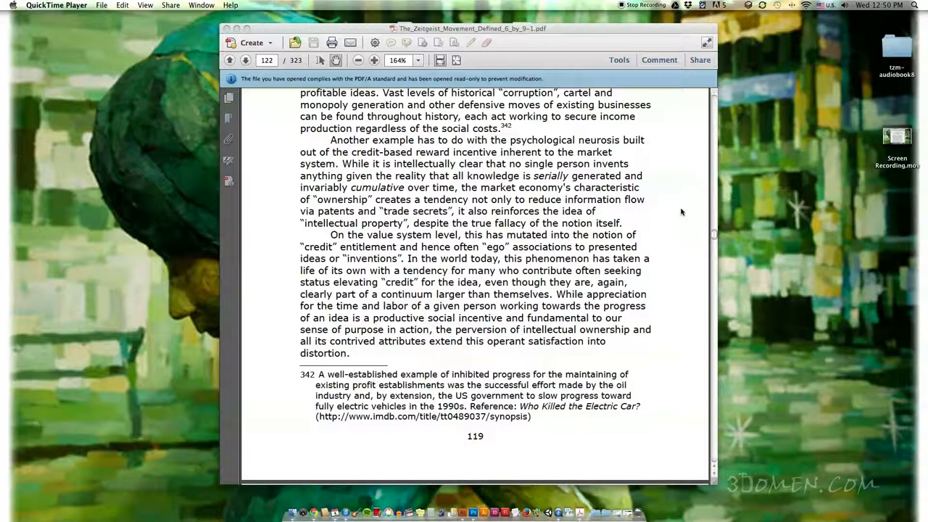
{"action": "mouse_move", "coordinate": [663, 226]}
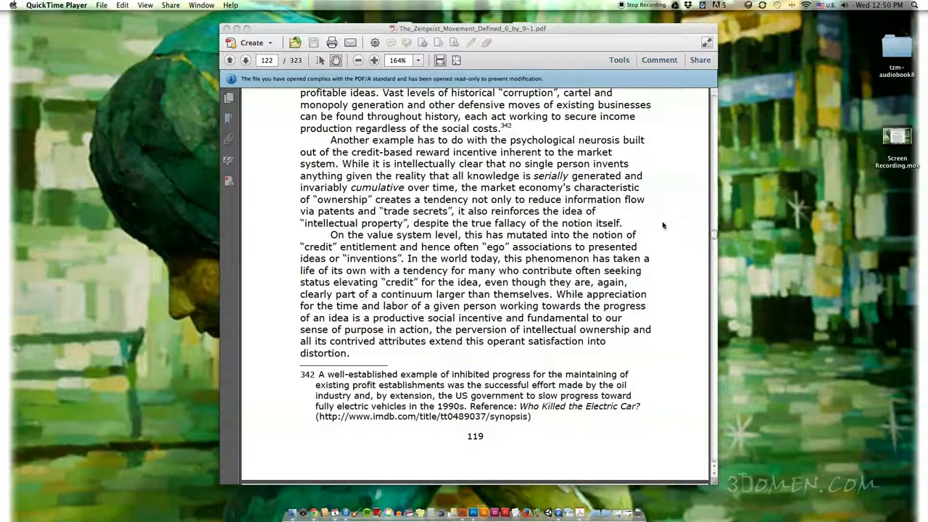
{"action": "scroll", "scroll_direction": "down", "scroll_amount": 3}
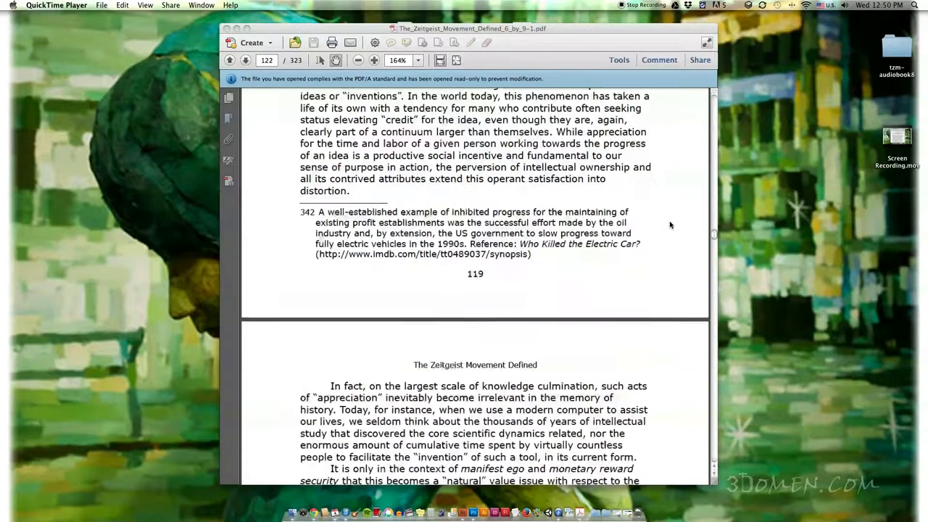
{"action": "scroll", "scroll_direction": "down", "scroll_amount": 3}
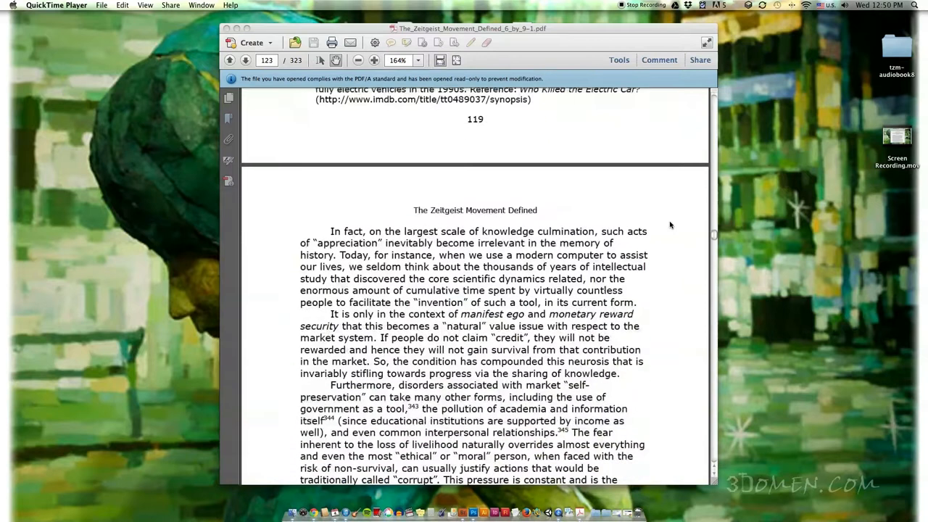
{"action": "scroll", "scroll_direction": "down", "scroll_amount": 3}
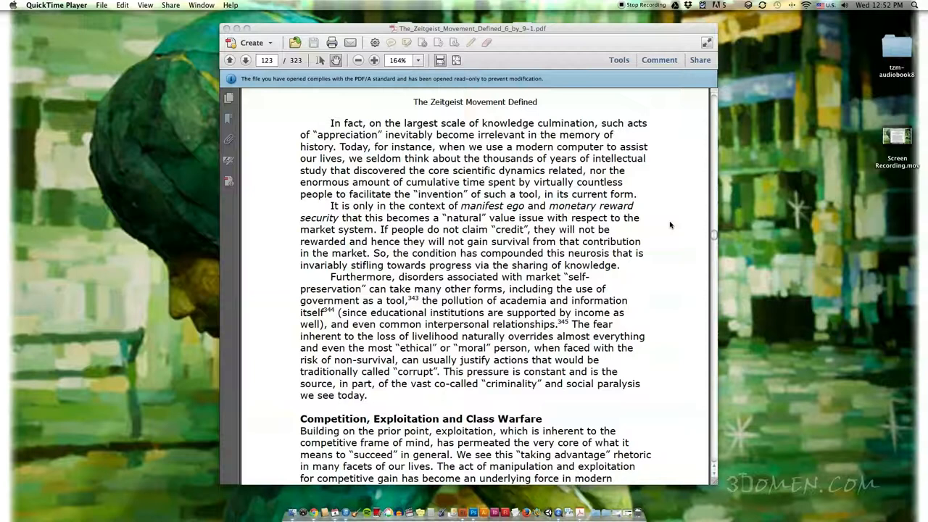
{"action": "mouse_move", "coordinate": [610, 245]}
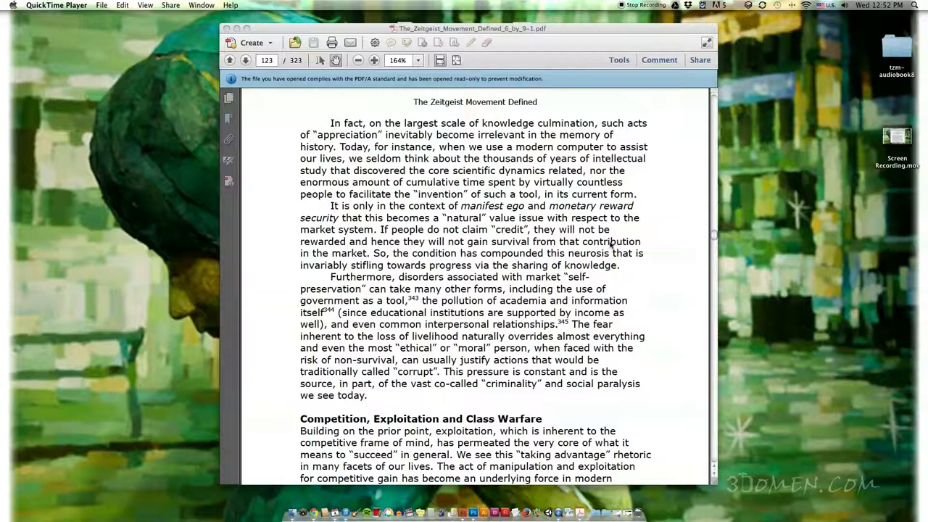
{"action": "scroll", "scroll_direction": "down", "scroll_amount": 3}
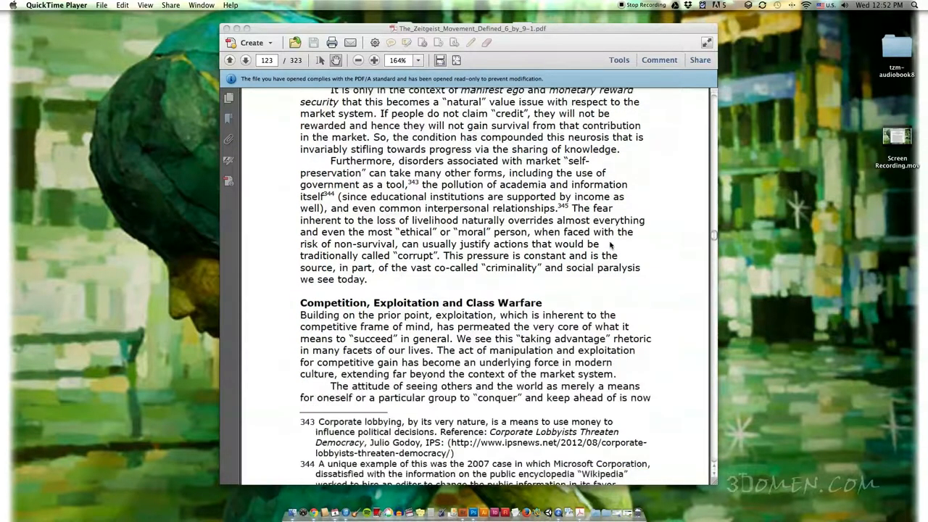
{"action": "scroll", "scroll_direction": "down", "scroll_amount": 3}
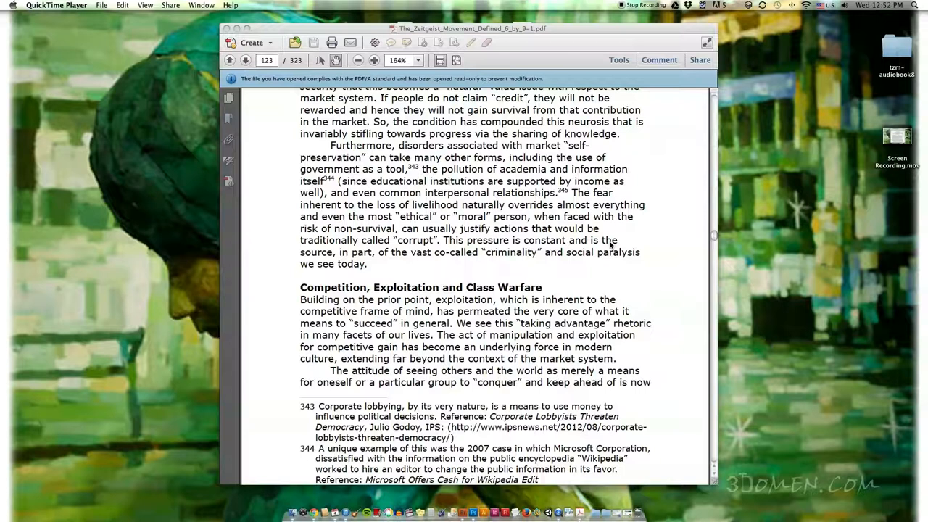
{"action": "mouse_move", "coordinate": [682, 266]}
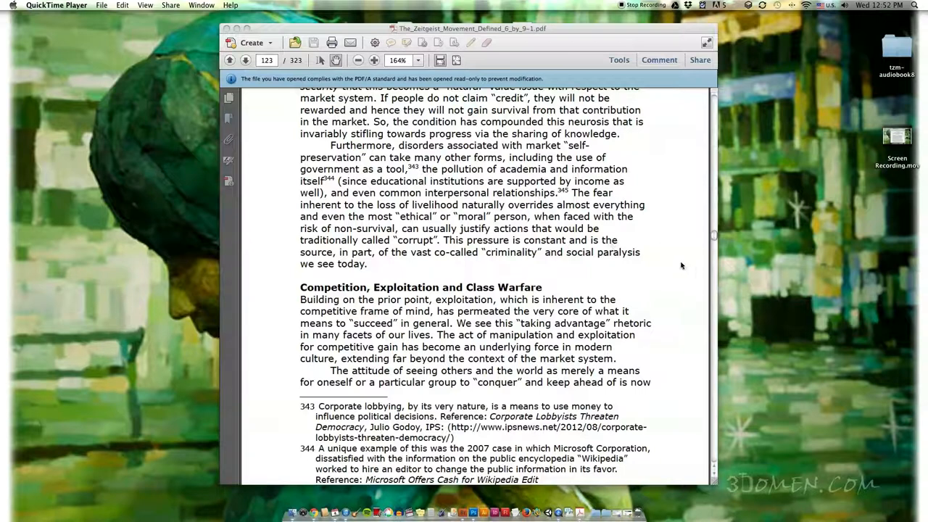
{"action": "mouse_move", "coordinate": [676, 267]}
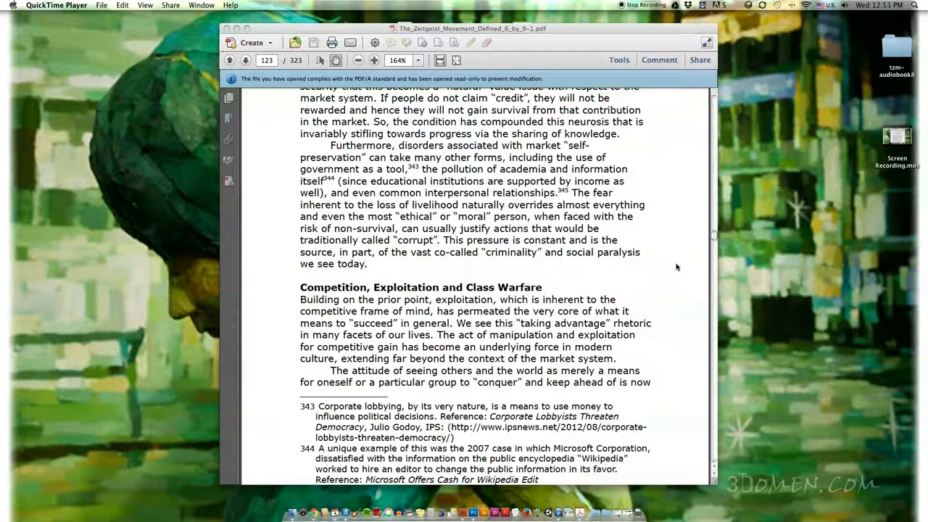
{"action": "scroll", "scroll_direction": "down", "scroll_amount": 3}
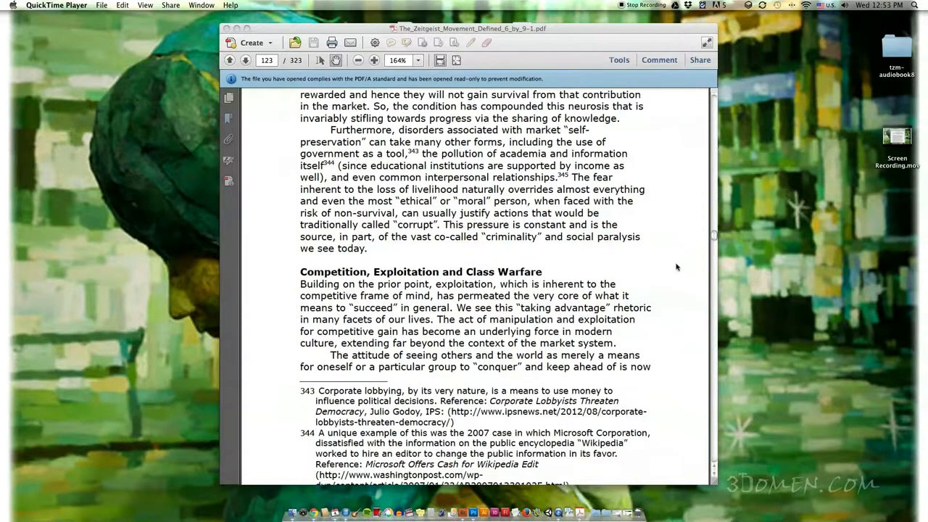
{"action": "scroll", "scroll_direction": "down", "scroll_amount": 3}
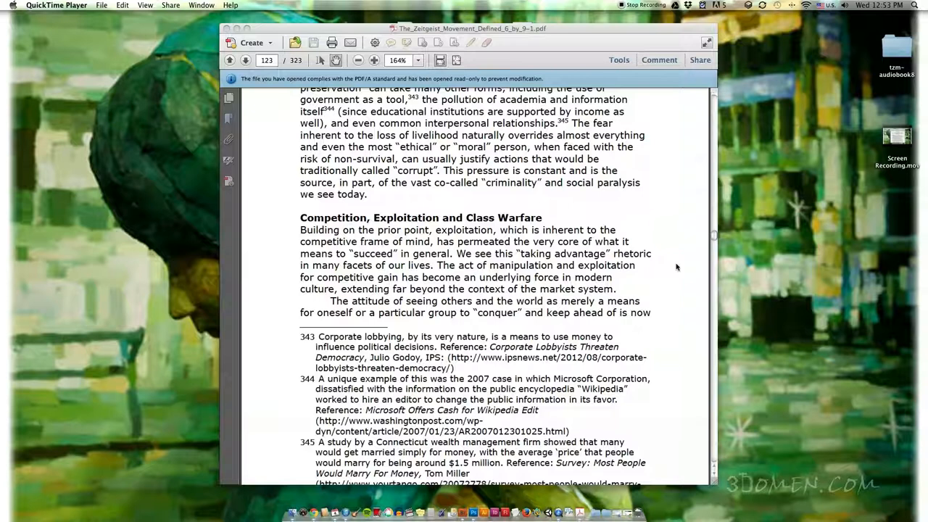
{"action": "scroll", "scroll_direction": "down", "scroll_amount": 3}
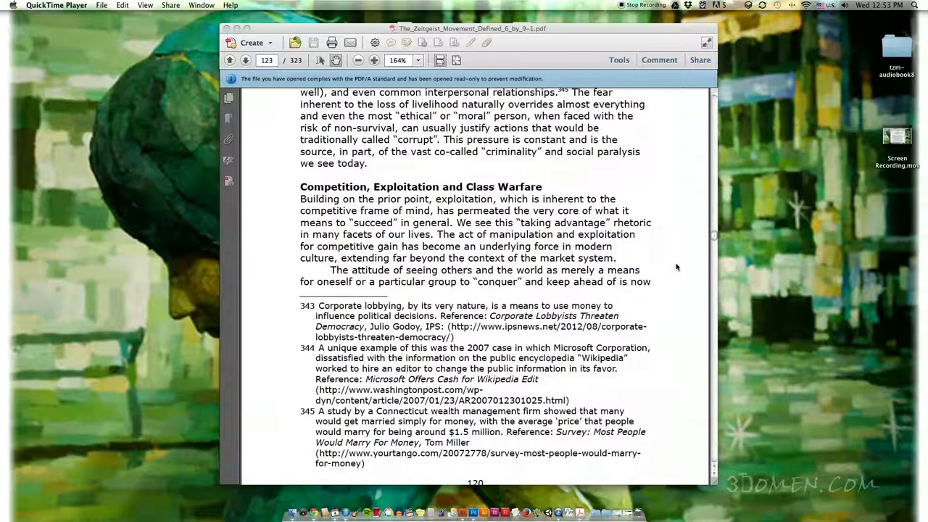
{"action": "scroll", "scroll_direction": "down", "scroll_amount": 3}
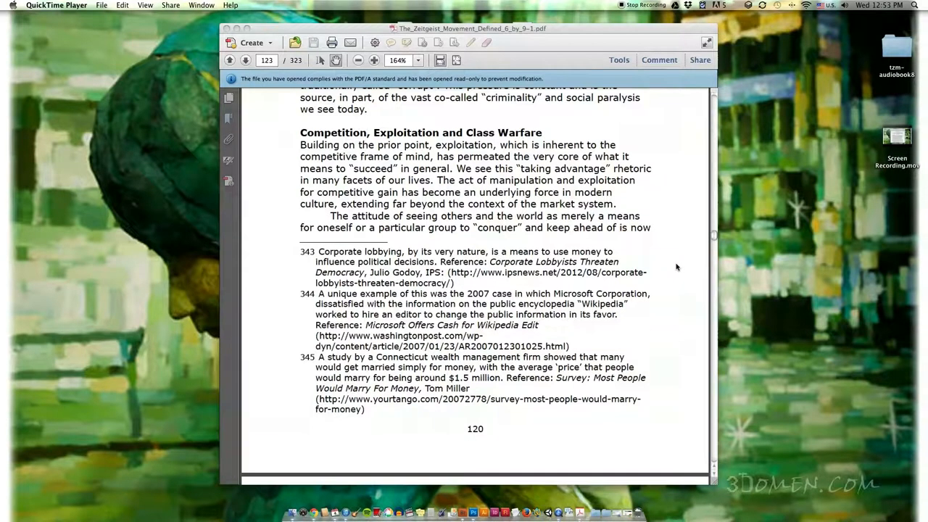
{"action": "scroll", "scroll_direction": "down", "scroll_amount": 3}
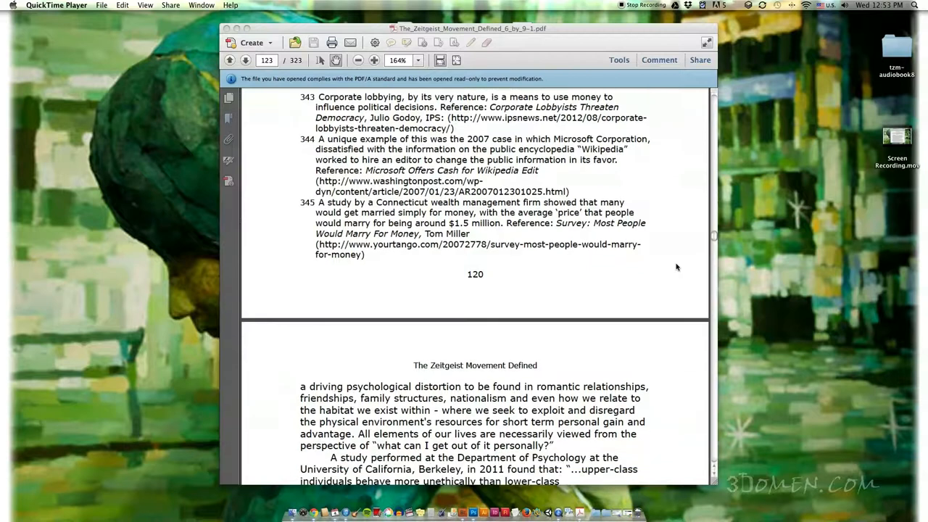
{"action": "scroll", "scroll_direction": "down", "scroll_amount": 3}
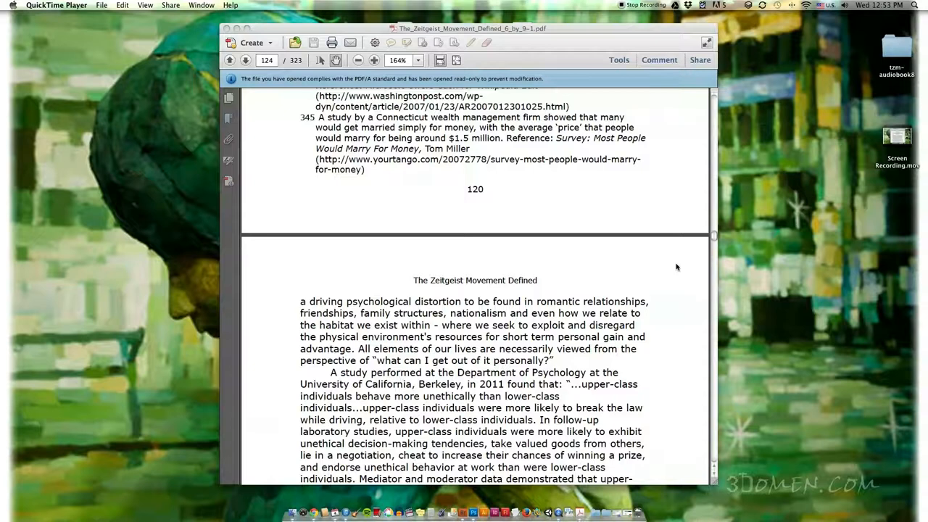
{"action": "scroll", "scroll_direction": "down", "scroll_amount": 3}
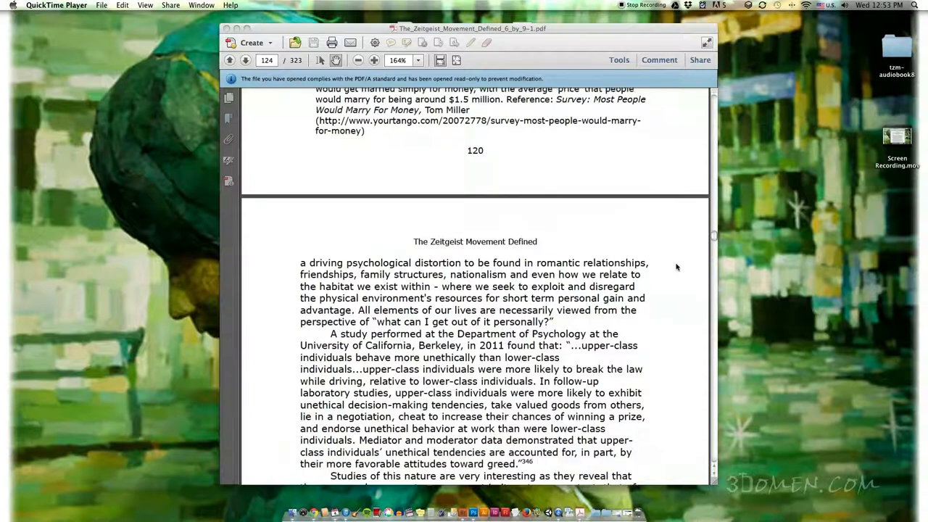
{"action": "scroll", "scroll_direction": "down", "scroll_amount": 3}
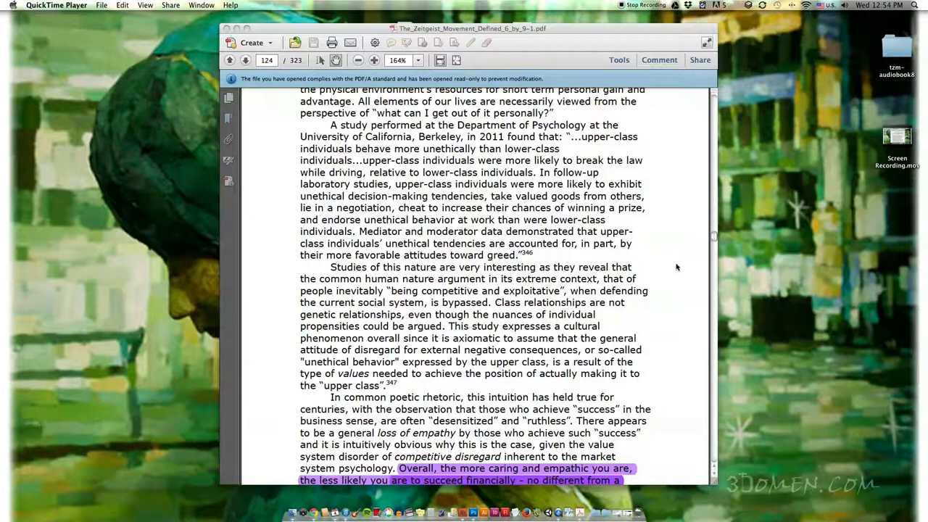
{"action": "mouse_move", "coordinate": [336, 149]}
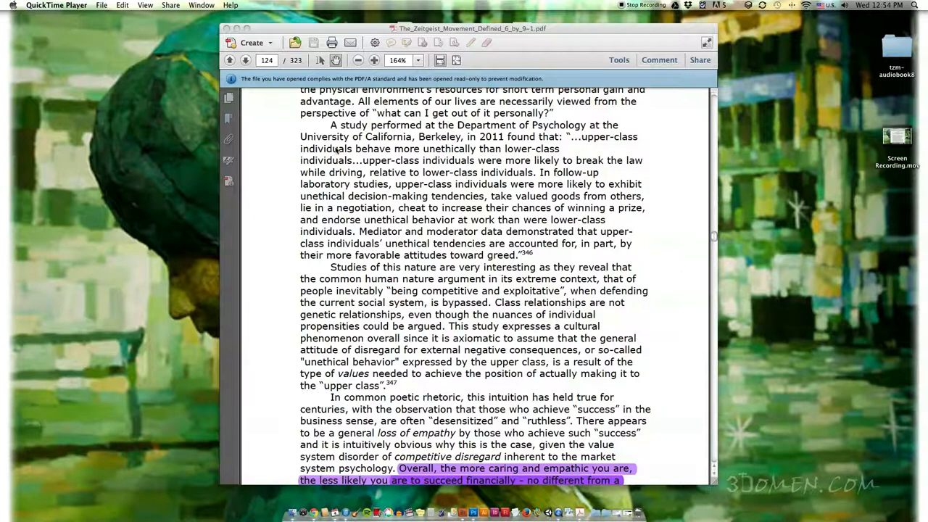
{"action": "mouse_move", "coordinate": [539, 198]}
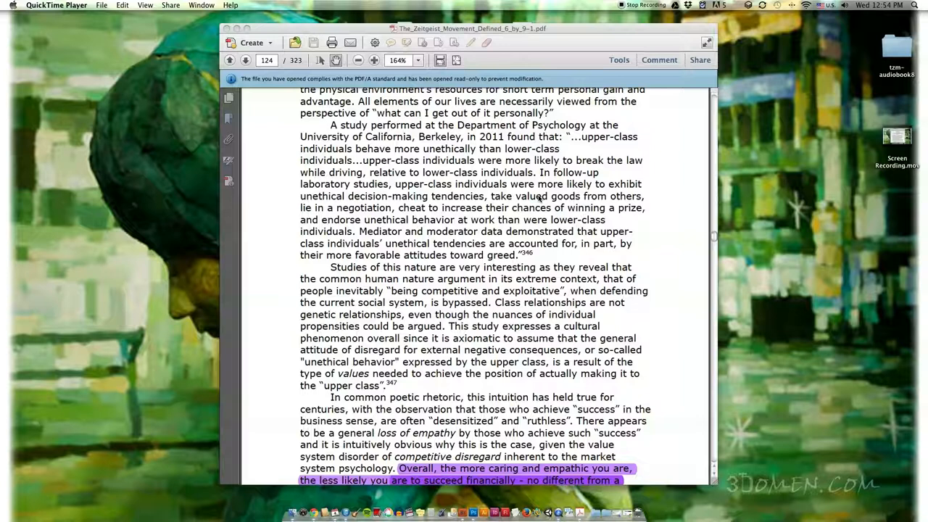
{"action": "mouse_move", "coordinate": [602, 206]}
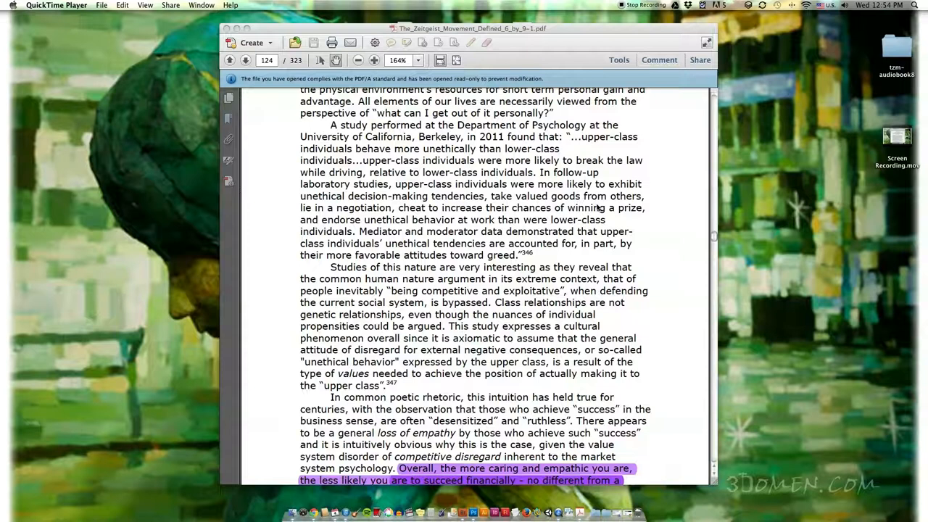
{"action": "mouse_move", "coordinate": [674, 229]}
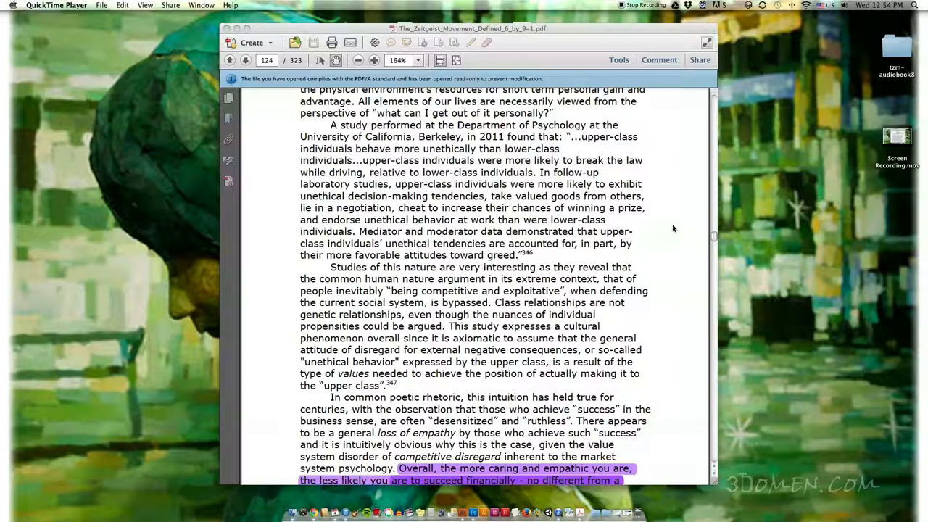
{"action": "scroll", "scroll_direction": "down", "scroll_amount": 3}
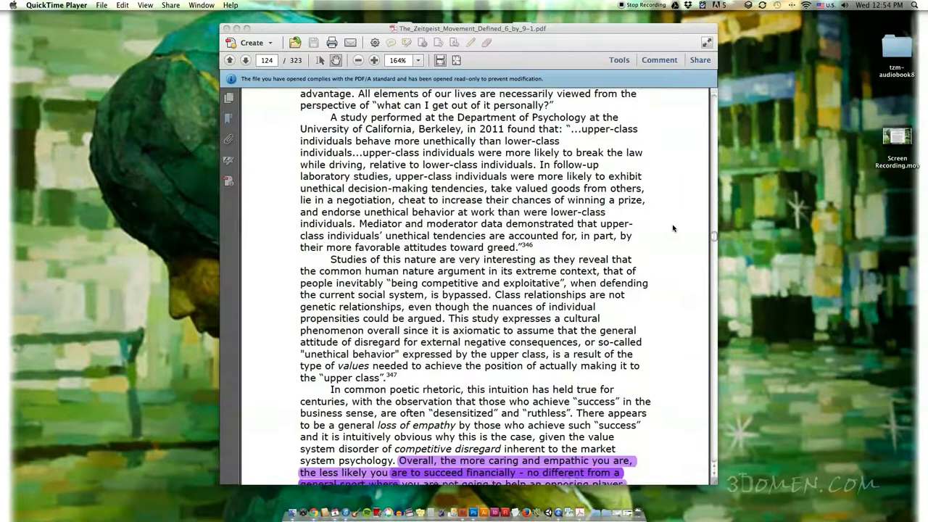
{"action": "scroll", "scroll_direction": "down", "scroll_amount": 3}
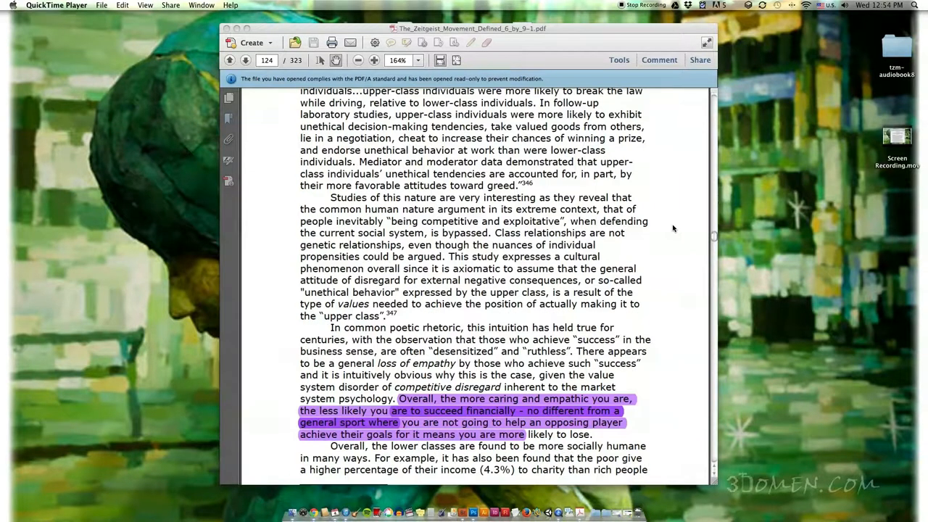
{"action": "scroll", "scroll_direction": "down", "scroll_amount": 3}
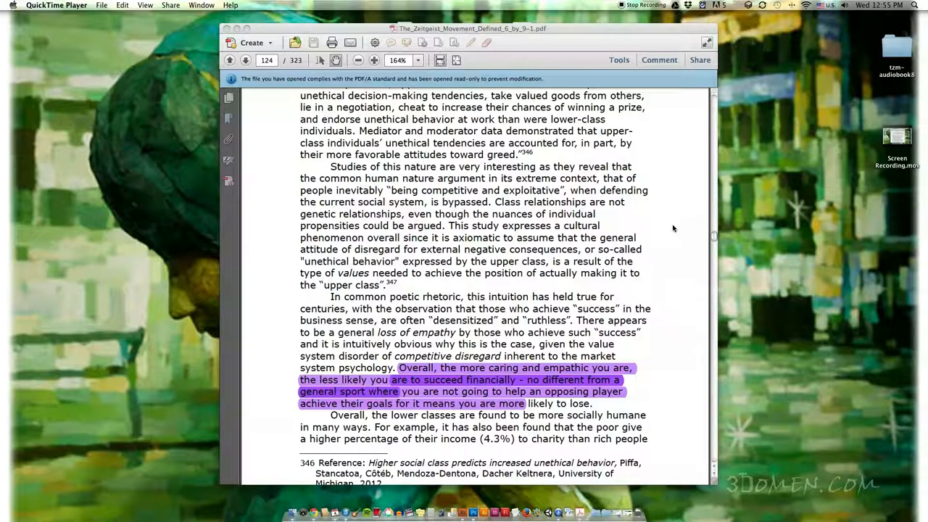
{"action": "mouse_move", "coordinate": [670, 281]}
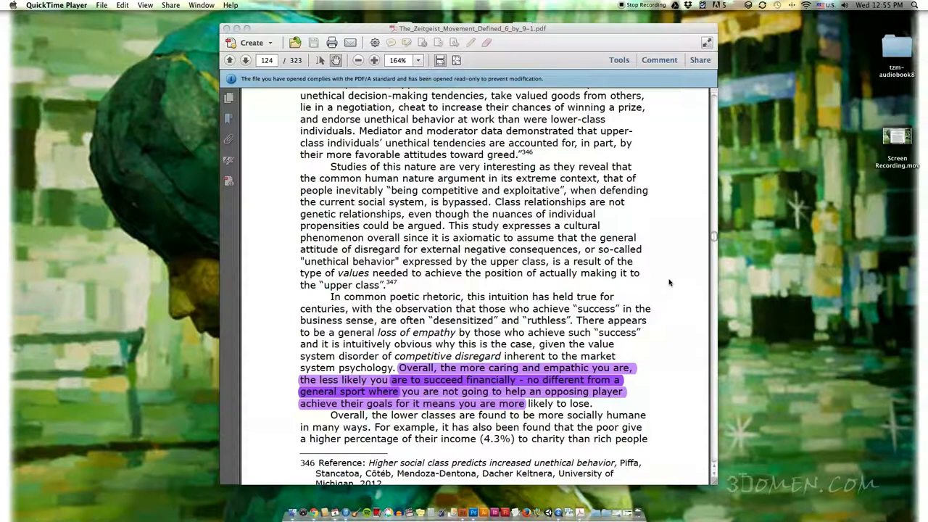
{"action": "scroll", "scroll_direction": "down", "scroll_amount": 3}
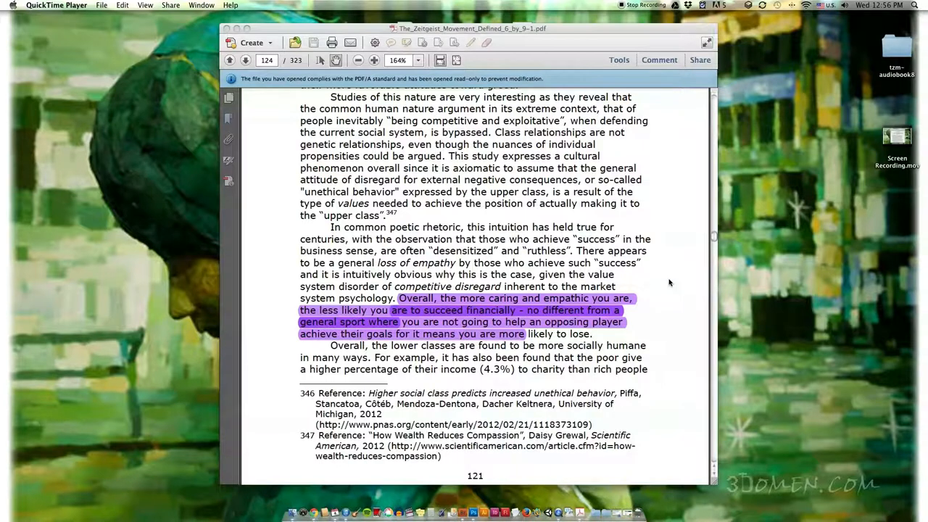
{"action": "scroll", "scroll_direction": "down", "scroll_amount": 3}
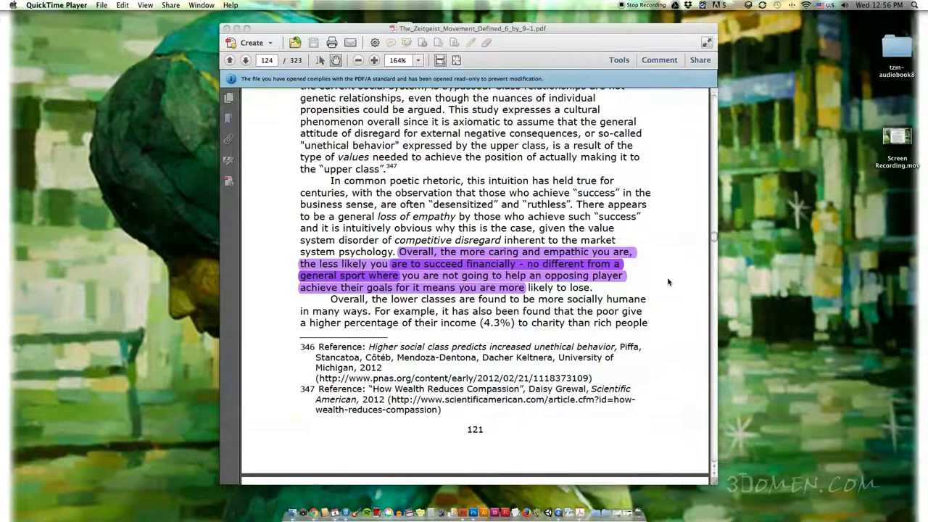
{"action": "scroll", "scroll_direction": "down", "scroll_amount": 3}
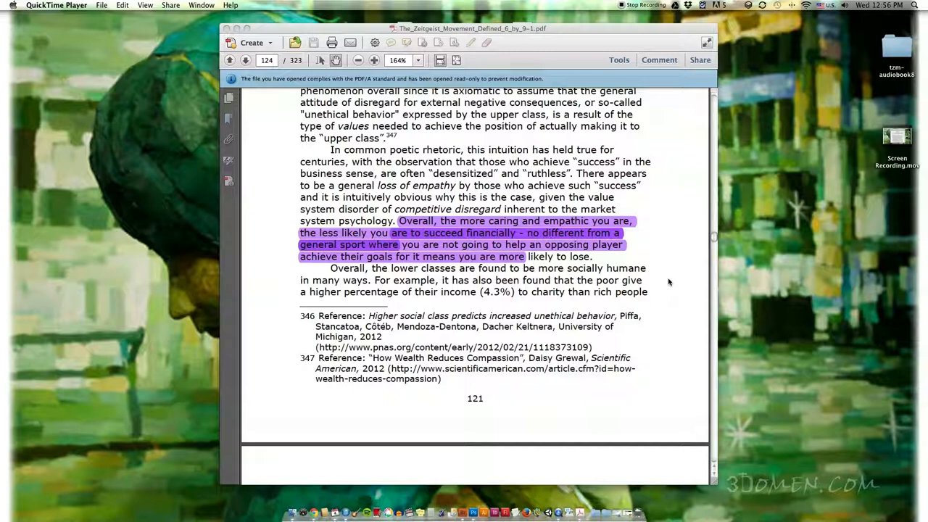
{"action": "scroll", "scroll_direction": "down", "scroll_amount": 3}
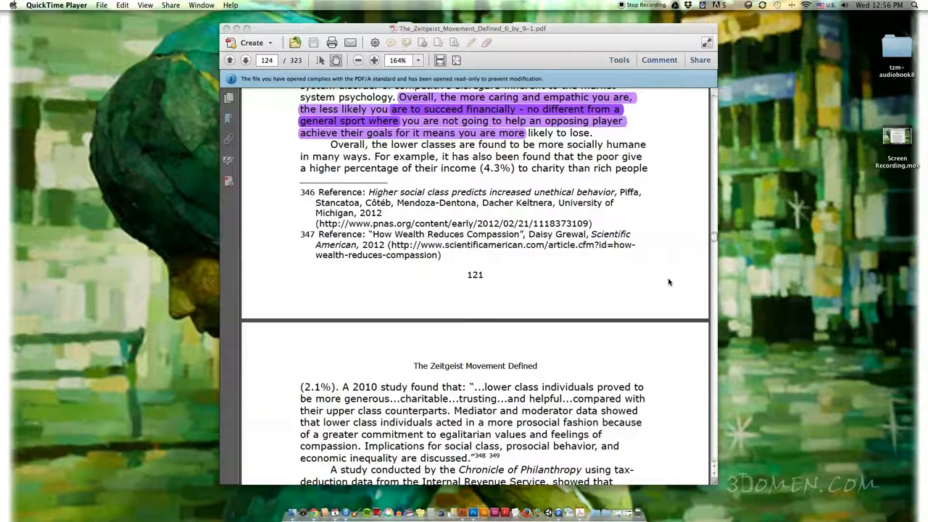
{"action": "scroll", "scroll_direction": "down", "scroll_amount": 3}
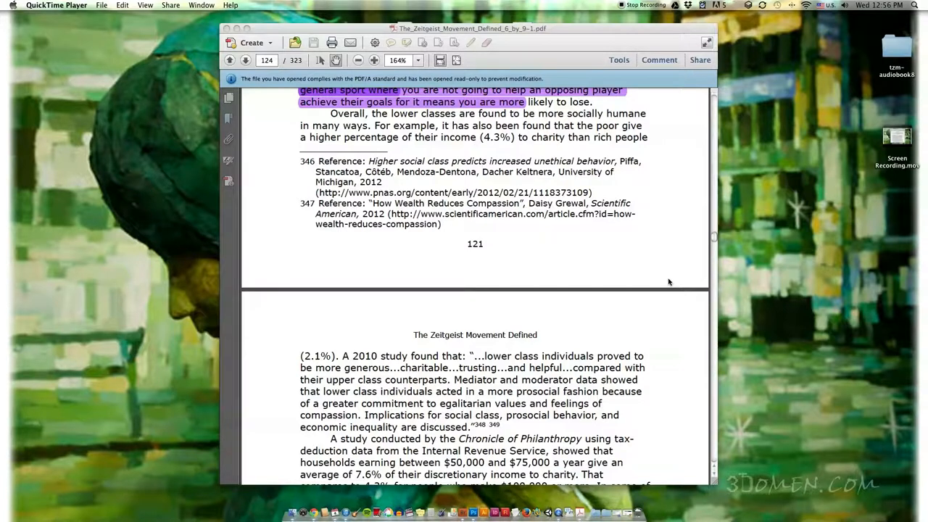
{"action": "scroll", "scroll_direction": "down", "scroll_amount": 3}
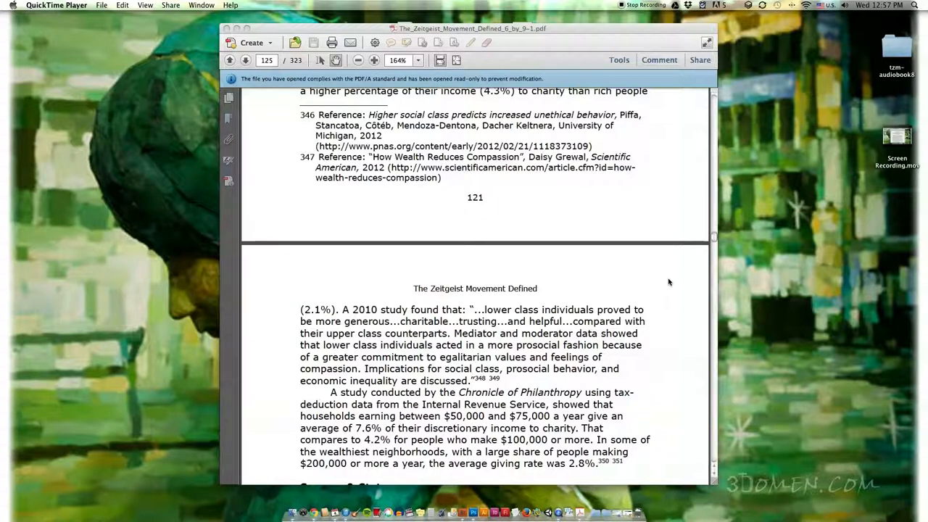
{"action": "scroll", "scroll_direction": "down", "scroll_amount": 3}
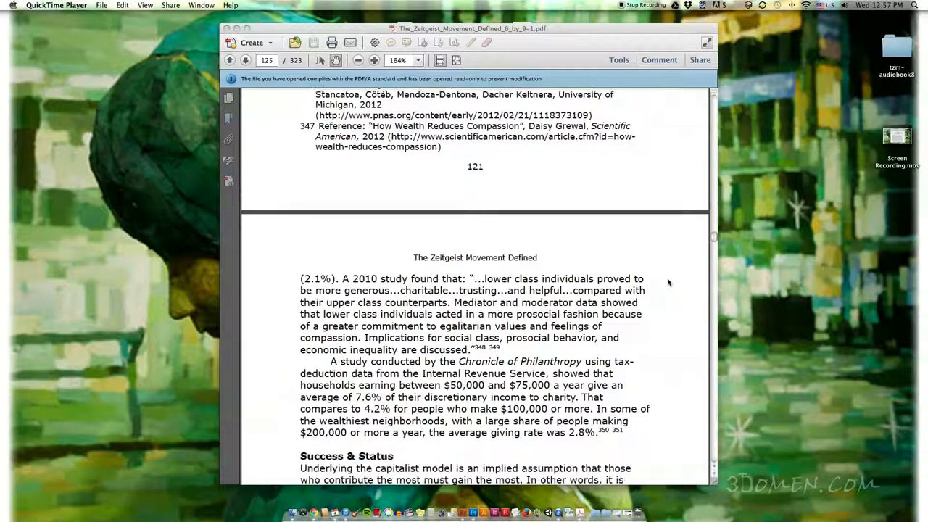
{"action": "scroll", "scroll_direction": "down", "scroll_amount": 3}
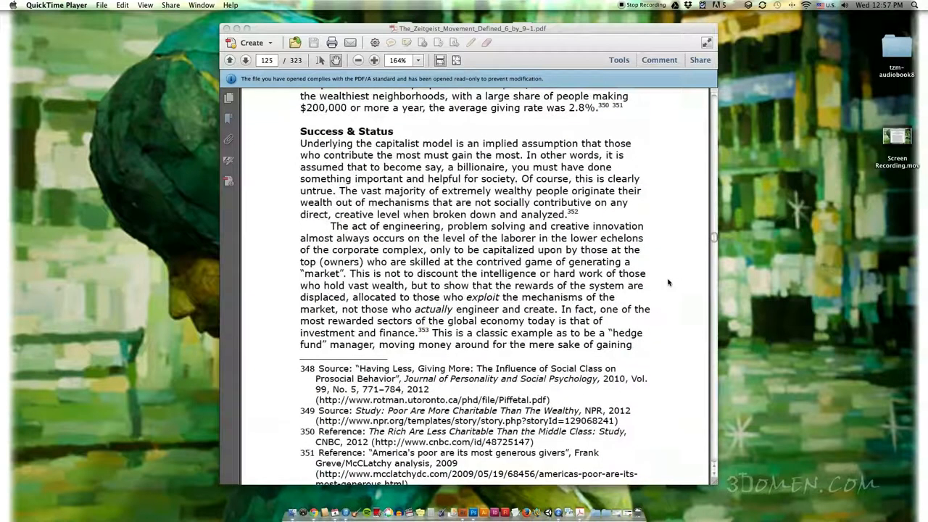